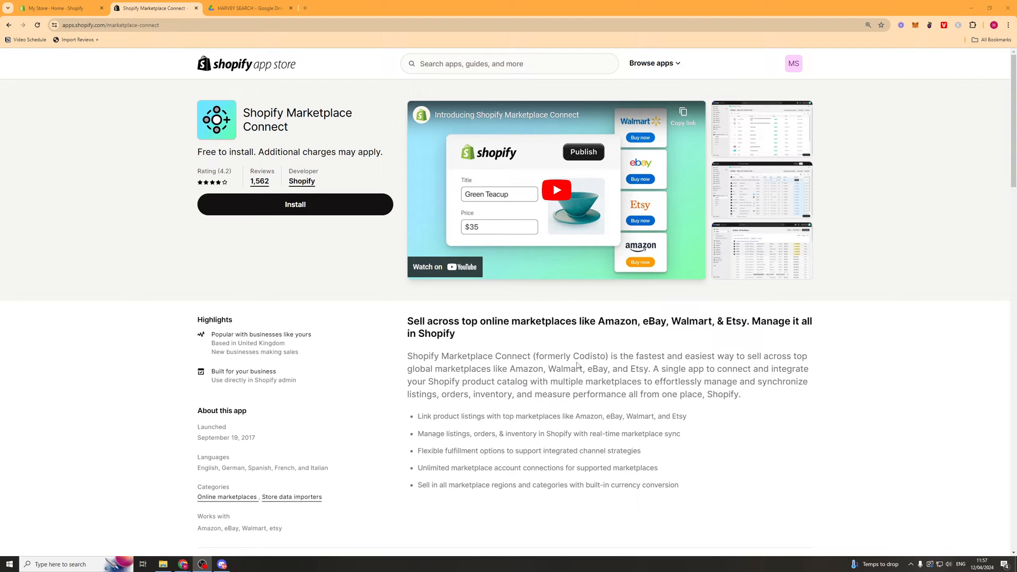
- Install Marketplace Connect from the App Store and approve its data access in the admin
{"action": "left_click_drag", "start_coordinate": [428, 322], "coordinate": [546, 321]}
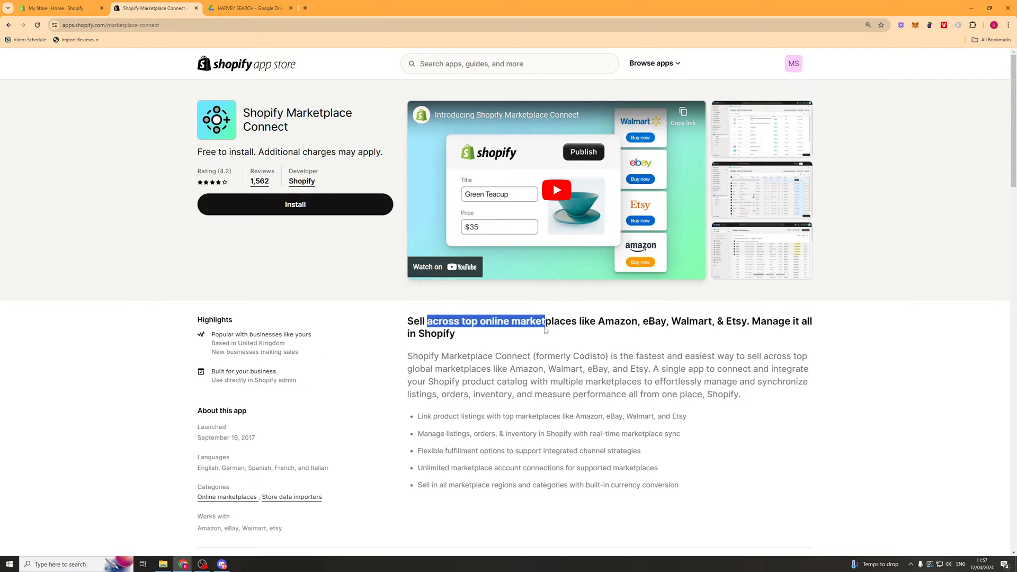
{"action": "mouse_move", "coordinate": [682, 324]}
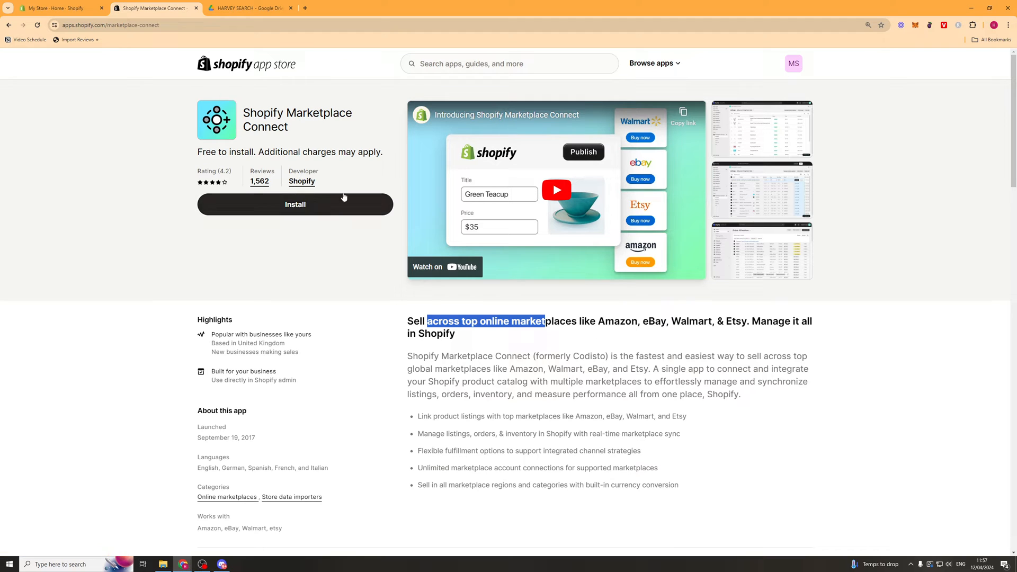
{"action": "mouse_move", "coordinate": [283, 208]}
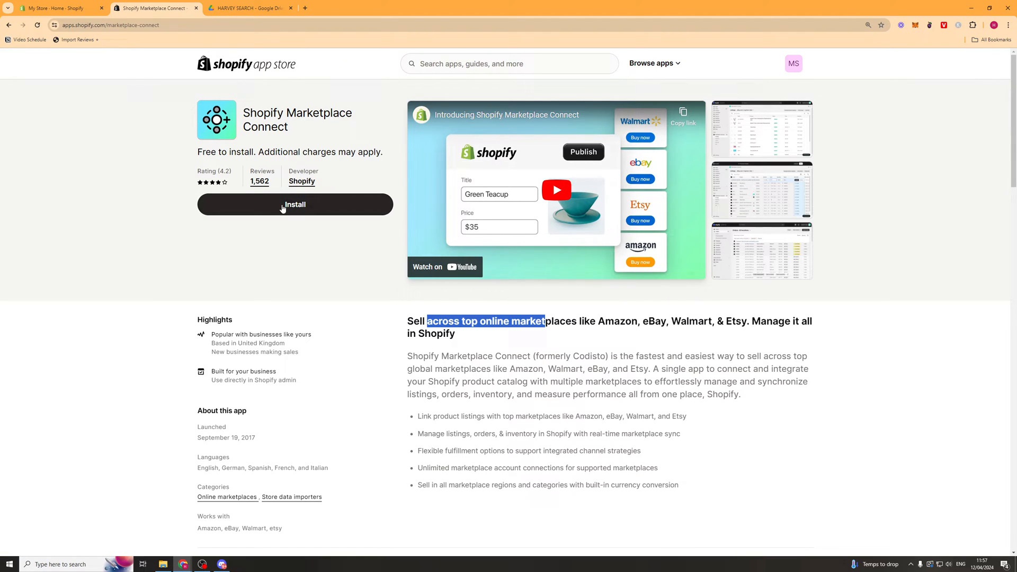
{"action": "left_click", "coordinate": [294, 204]}
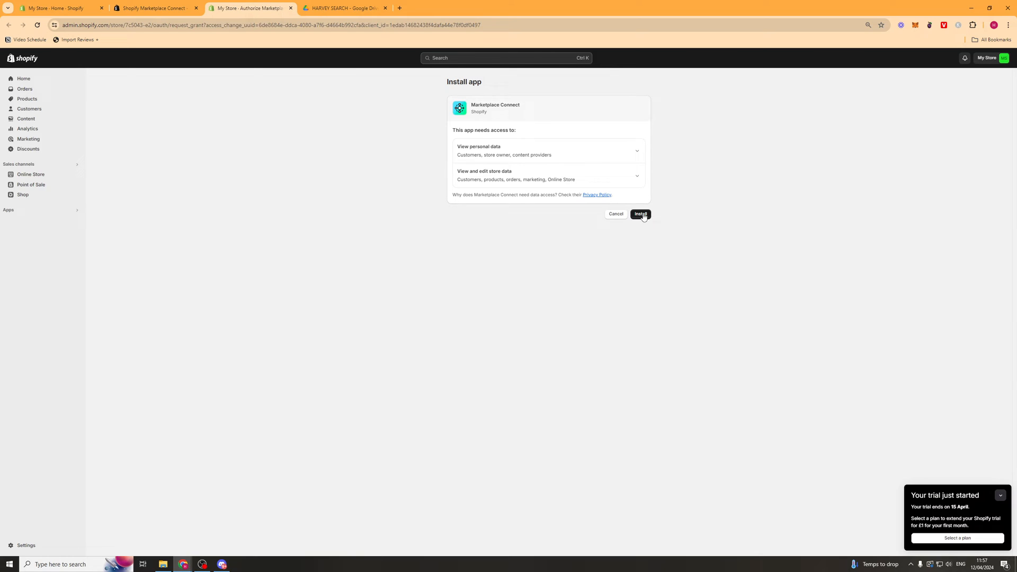
{"action": "left_click", "coordinate": [640, 215]}
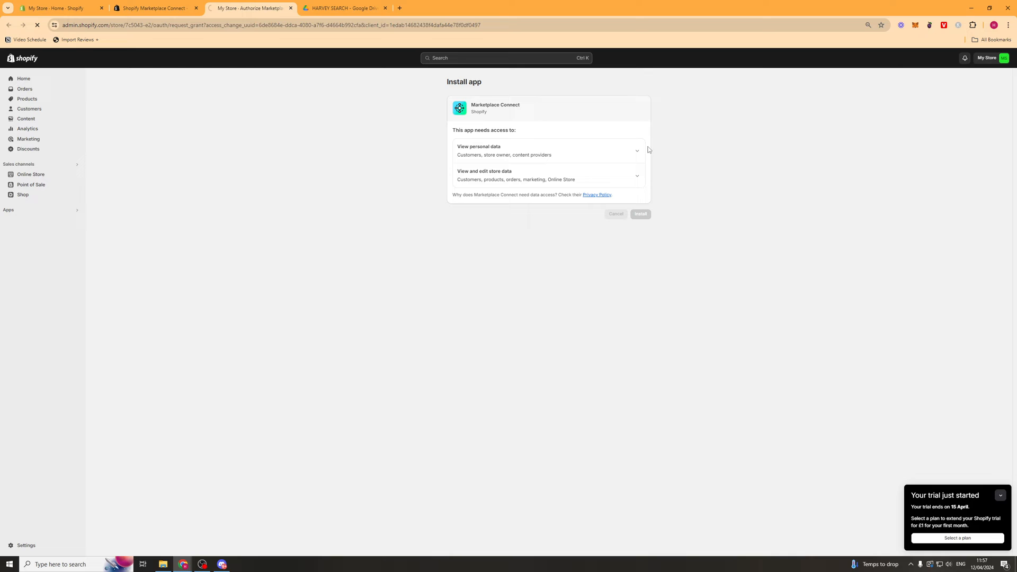
{"action": "left_click", "coordinate": [640, 214]}
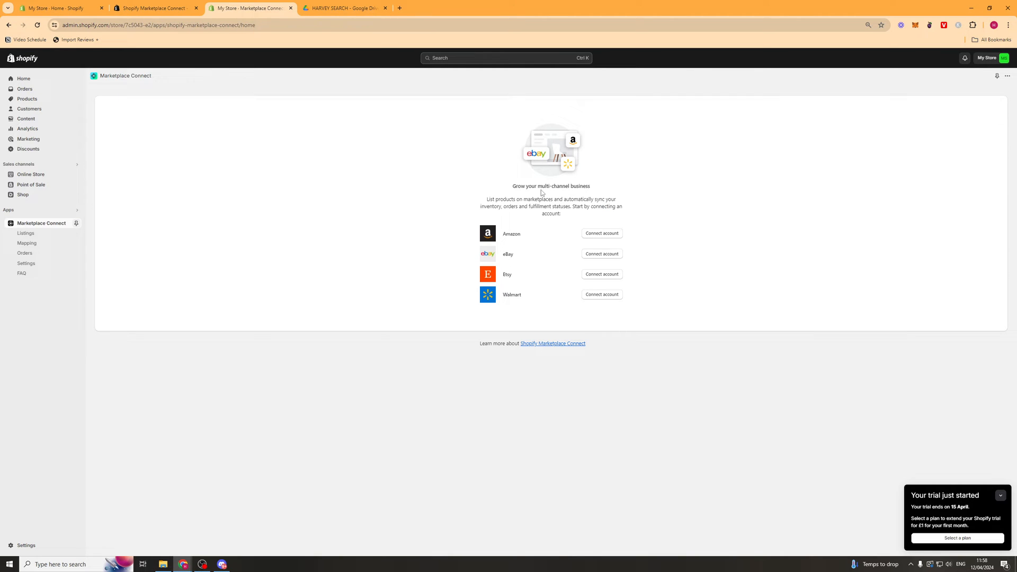
{"action": "mouse_move", "coordinate": [575, 225]}
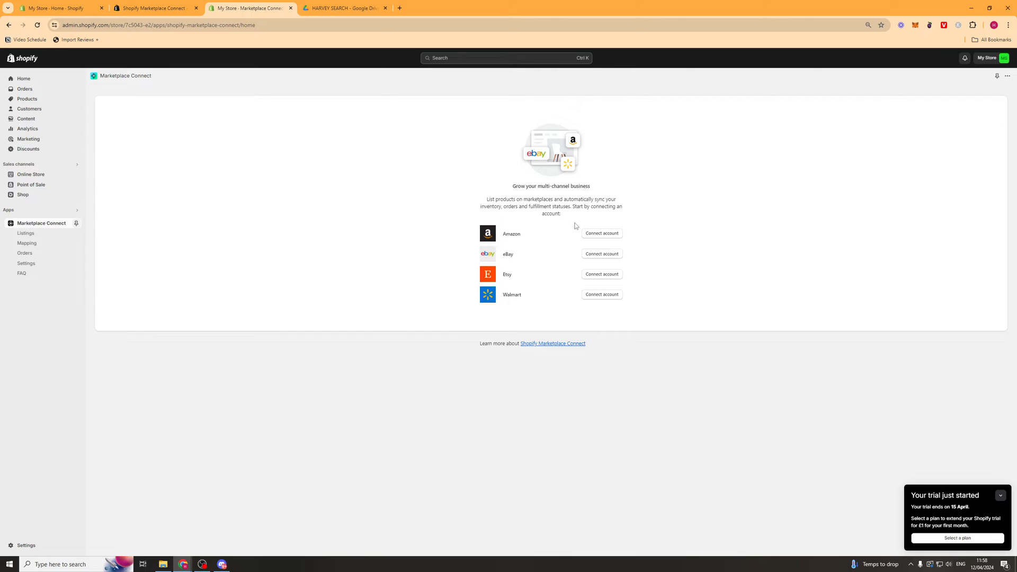
{"action": "mouse_move", "coordinate": [506, 241]}
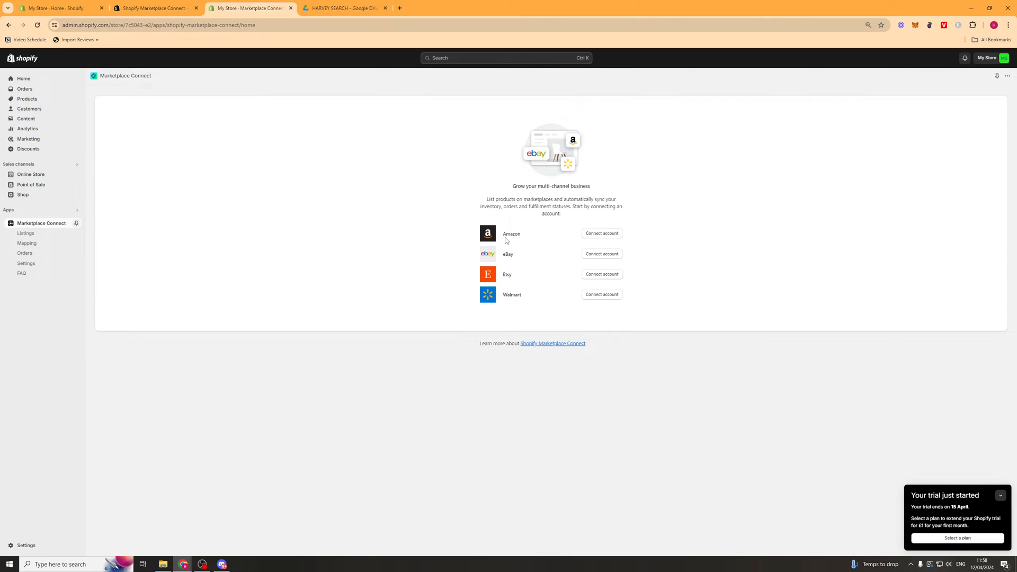
{"action": "mouse_move", "coordinate": [511, 291]}
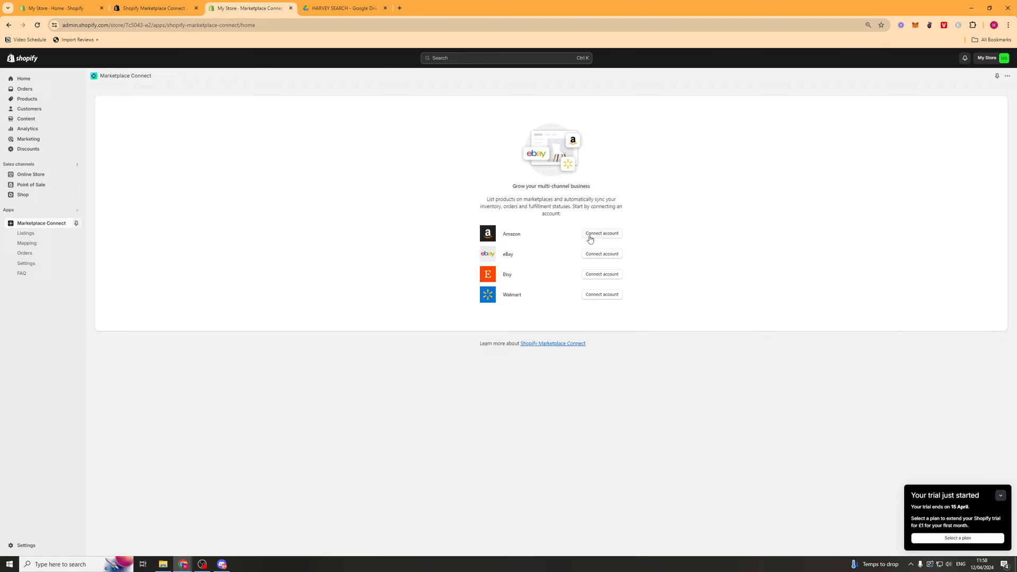
- Start the Amazon account connection, continue to Seller Central sign-in and move the popup aside
{"action": "left_click", "coordinate": [602, 234]}
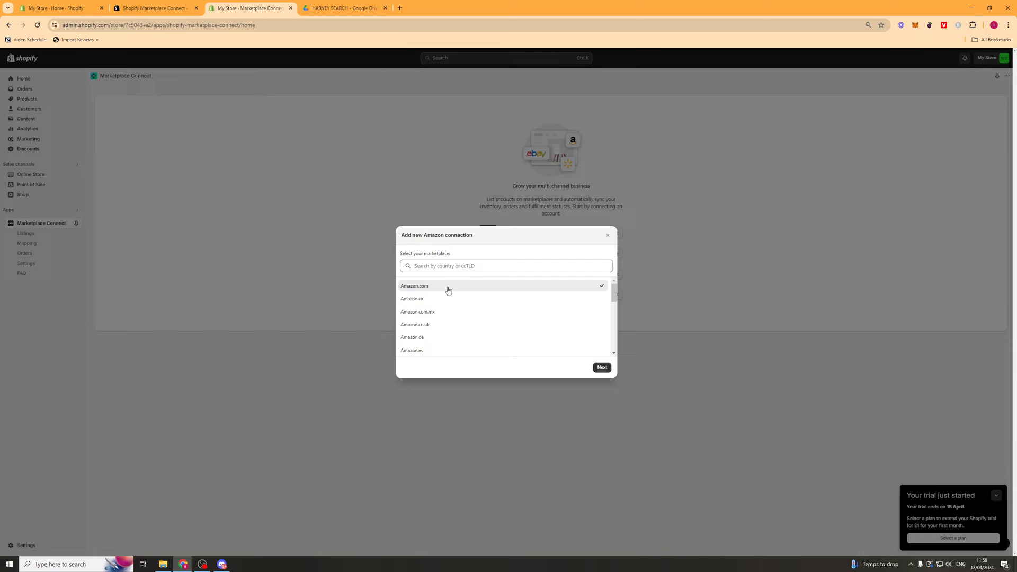
{"action": "scroll", "scroll_direction": "down", "scroll_amount": 3}
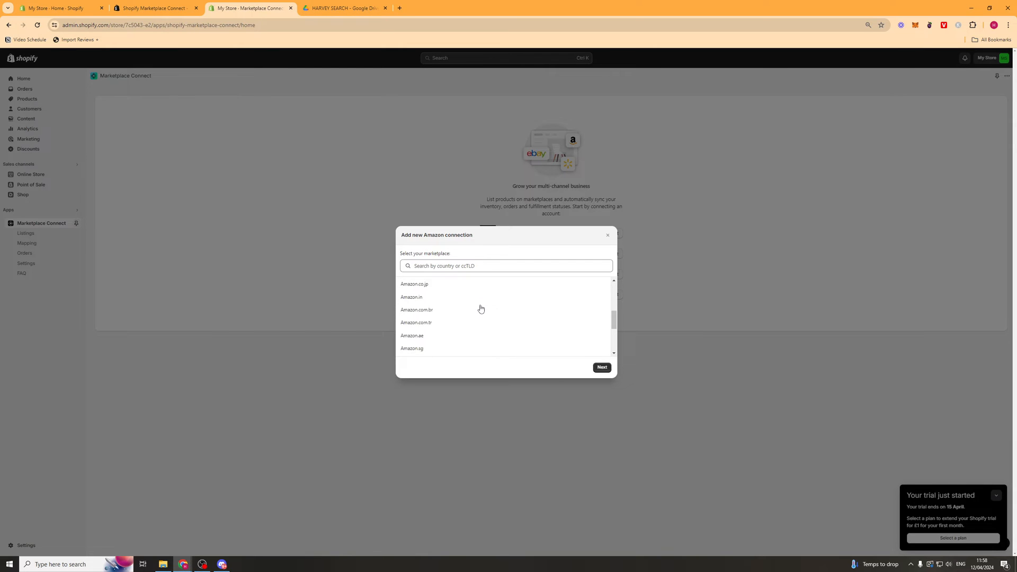
{"action": "left_click", "coordinate": [607, 235]}
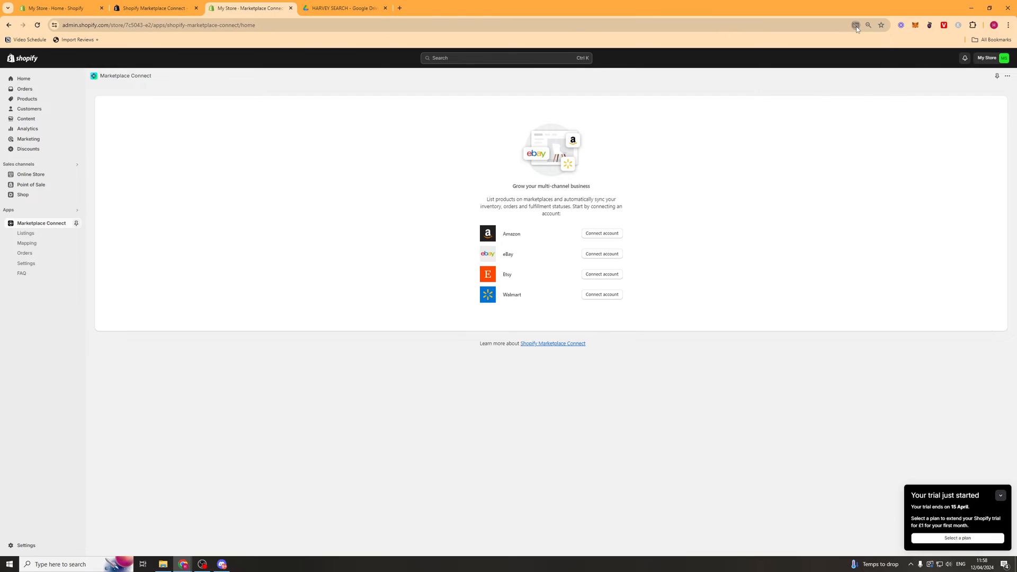
{"action": "left_click", "coordinate": [856, 25]}
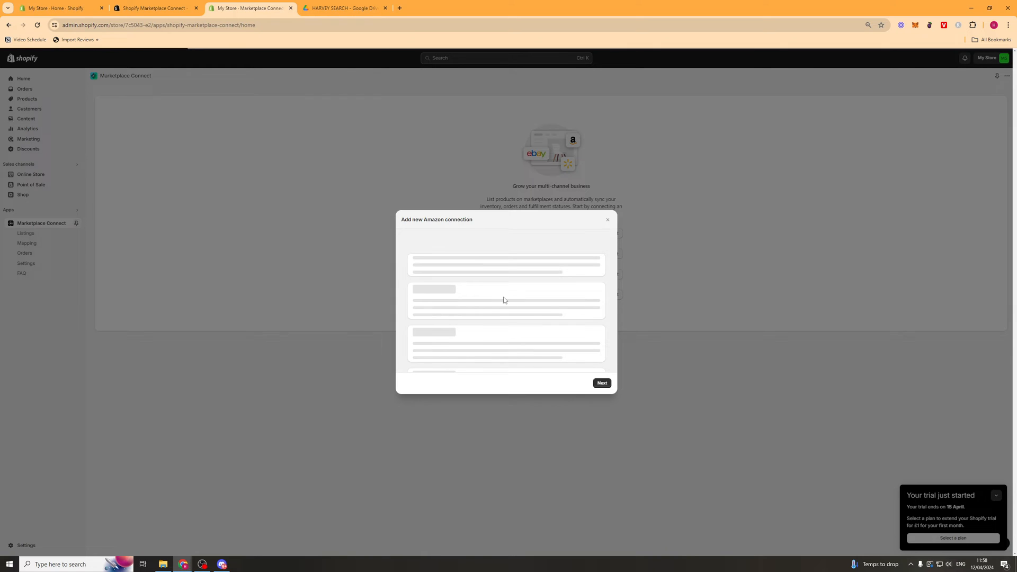
{"action": "left_click", "coordinate": [601, 382]}
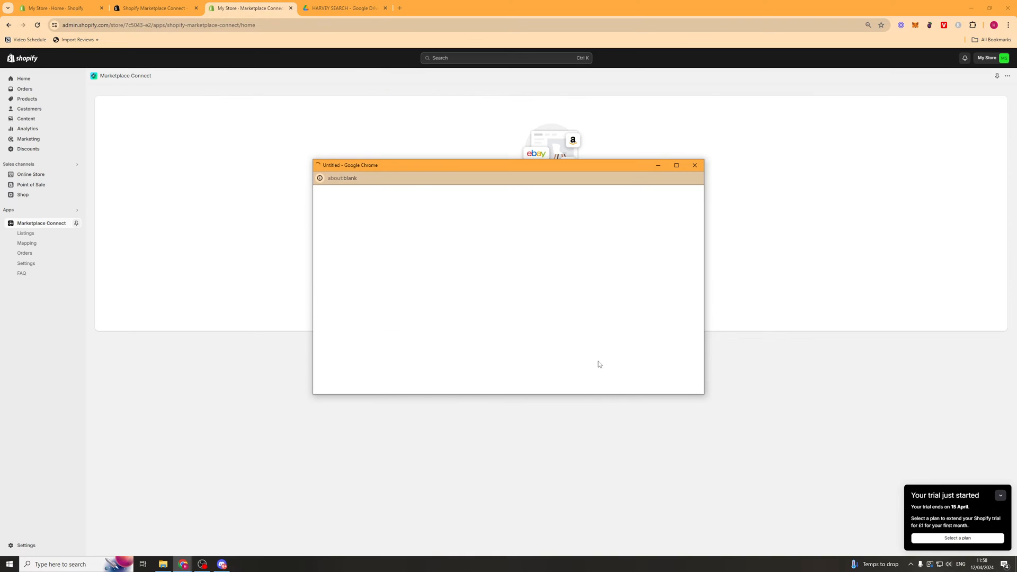
{"action": "left_click_drag", "start_coordinate": [506, 165], "coordinate": [587, 181]}
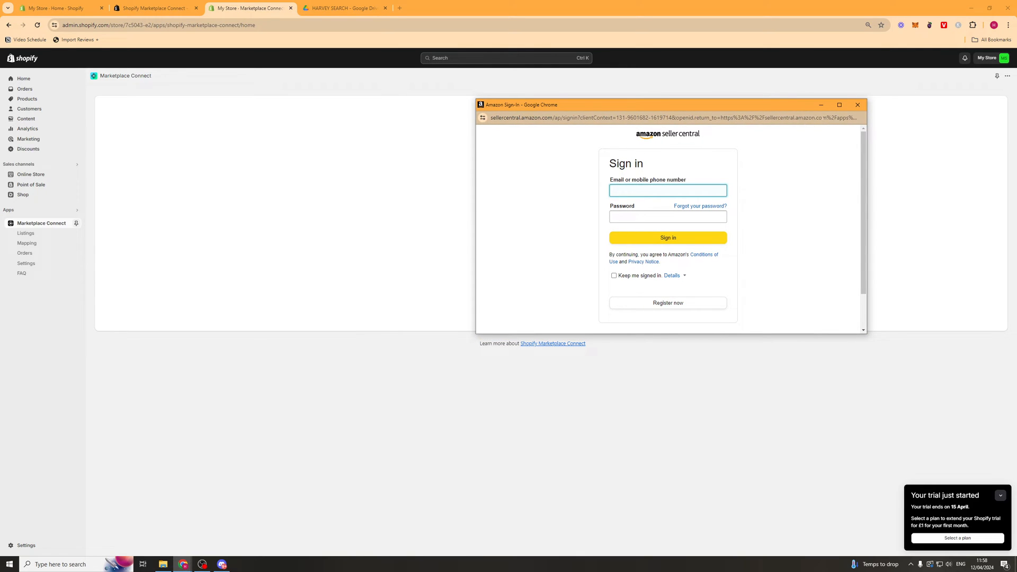
- Close the Amazon sign-in and connect Etsy, opening its connection checklist
{"action": "left_click", "coordinate": [857, 104]}
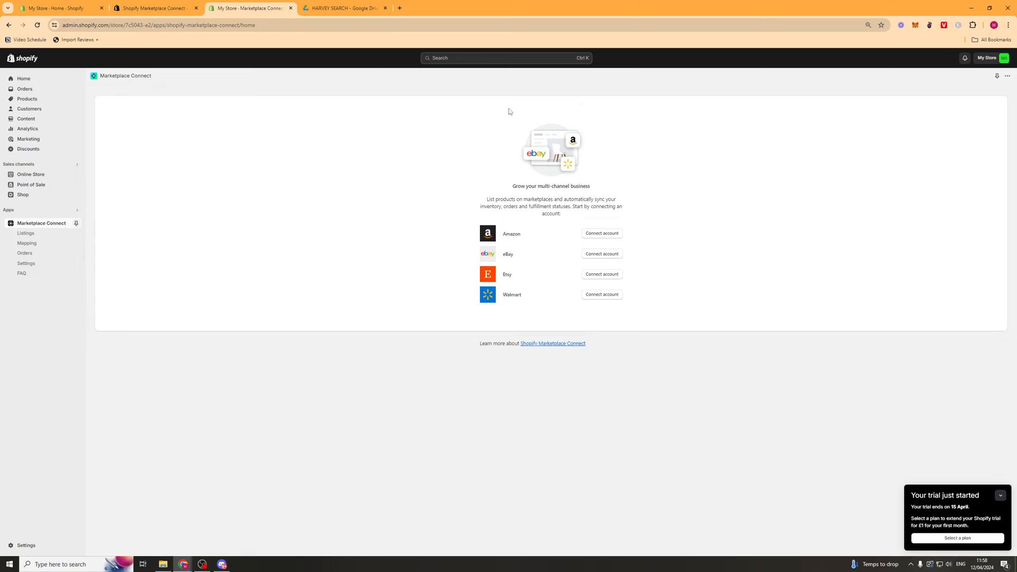
{"action": "mouse_move", "coordinate": [568, 141]}
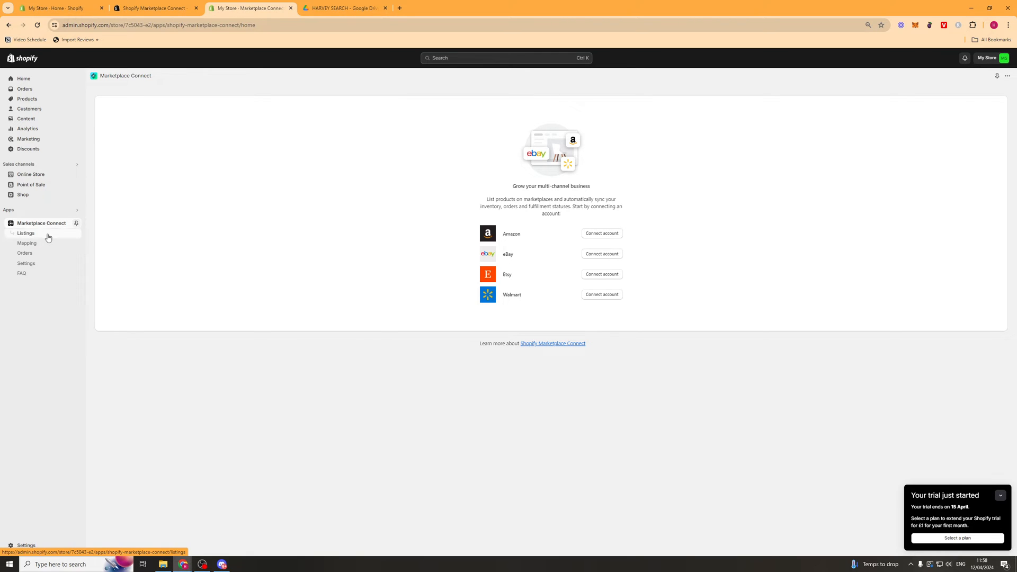
{"action": "left_click", "coordinate": [601, 274]}
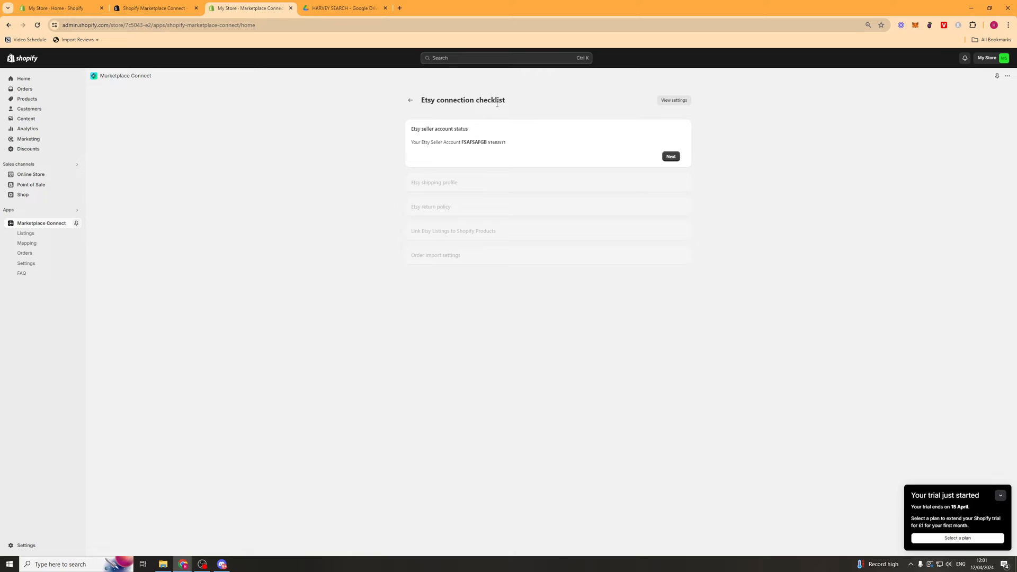
- Confirm the Etsy seller account status step with Next
{"action": "left_click", "coordinate": [671, 156]}
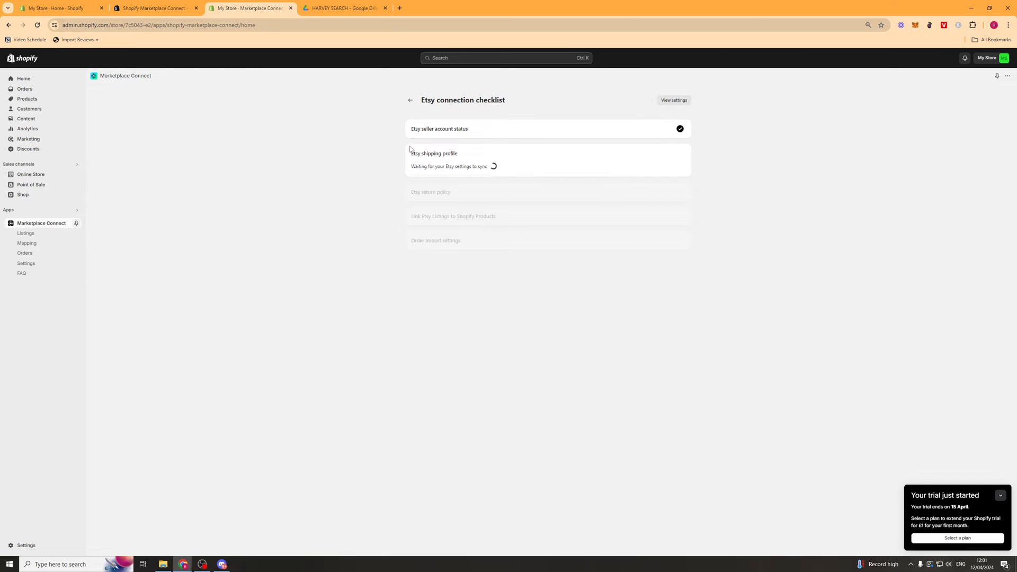
{"action": "mouse_move", "coordinate": [353, 158]}
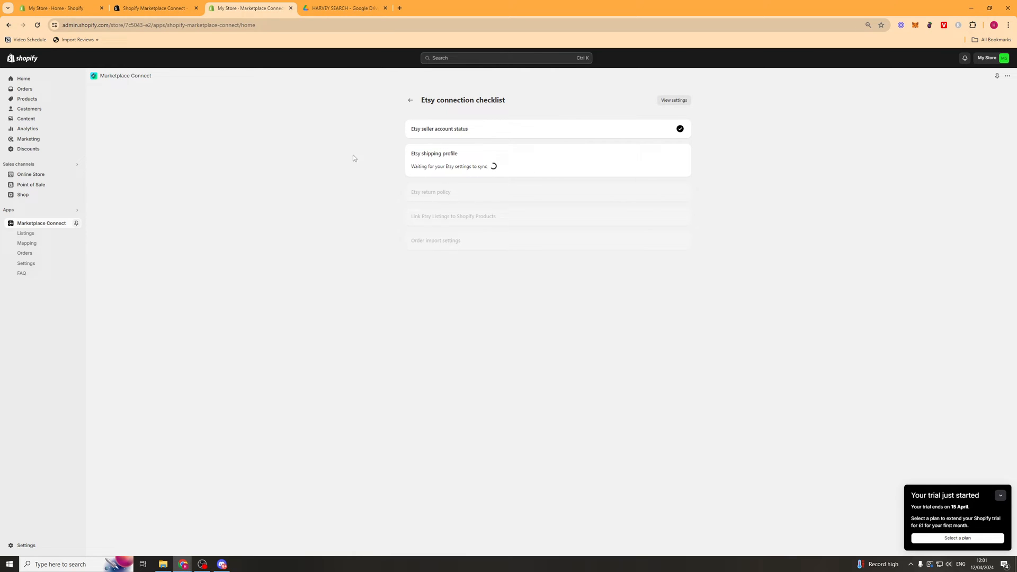
{"action": "mouse_move", "coordinate": [369, 159]}
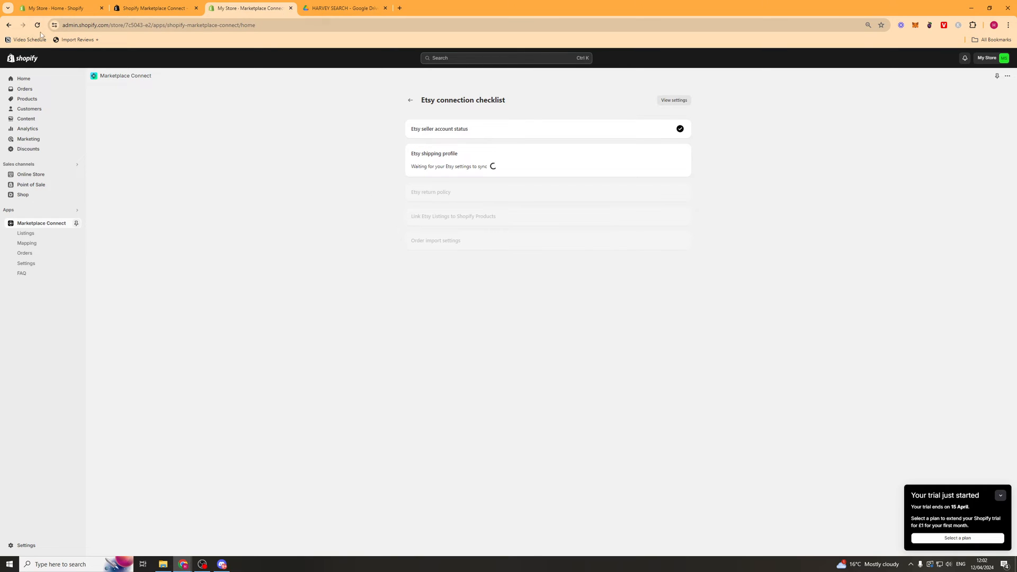
{"action": "mouse_move", "coordinate": [37, 25]}
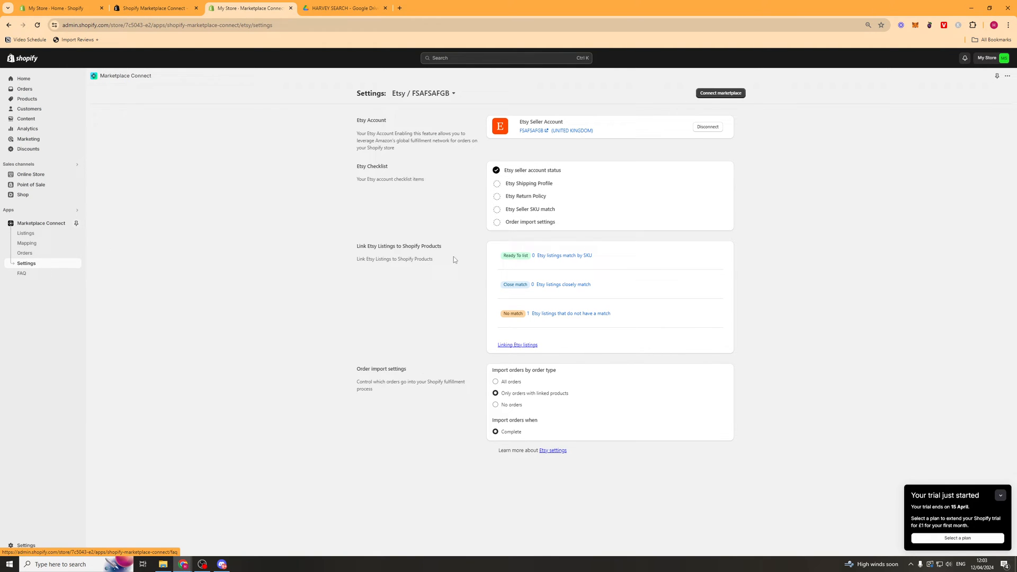
{"action": "mouse_move", "coordinate": [555, 199]}
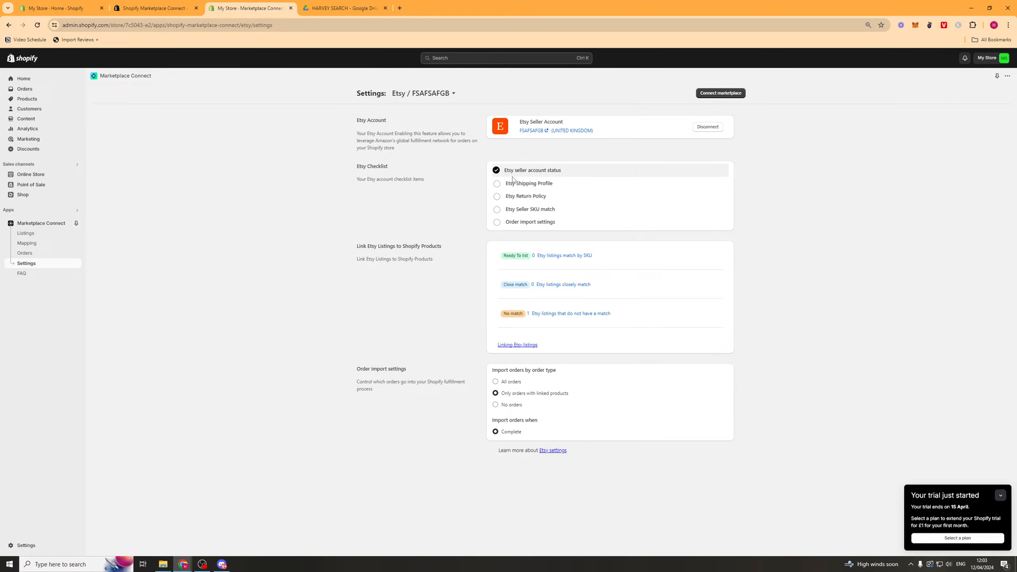
- Review the Etsy listing without a match from Etsy settings, then close the panel
{"action": "triple_click", "coordinate": [390, 245]}
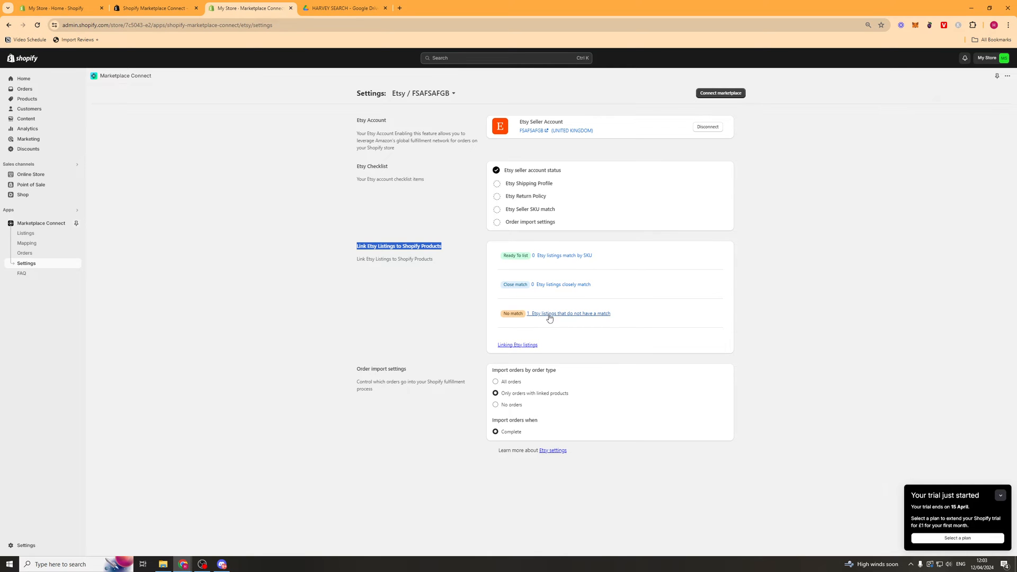
{"action": "left_click", "coordinate": [569, 313]}
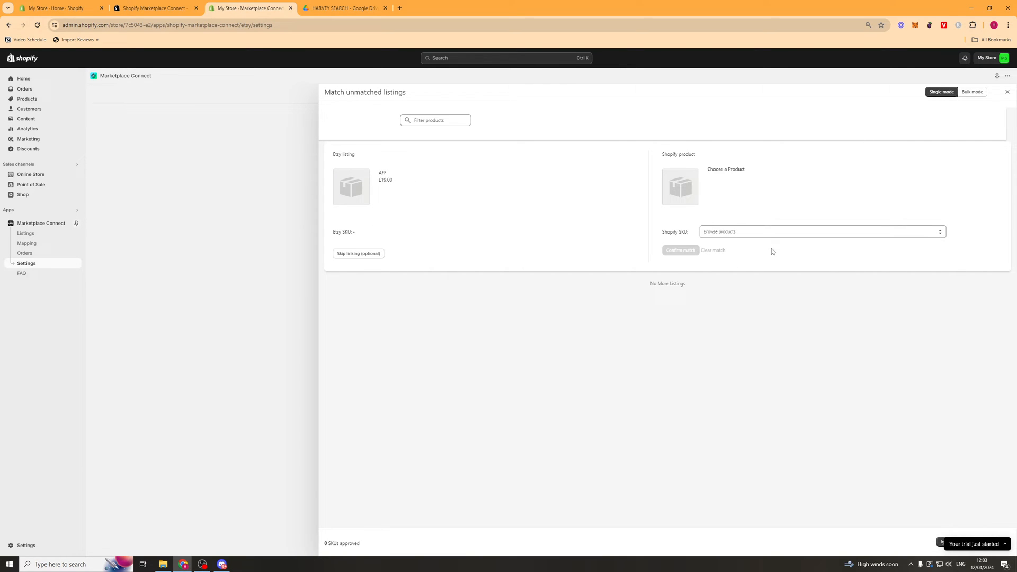
{"action": "left_click", "coordinate": [821, 232]}
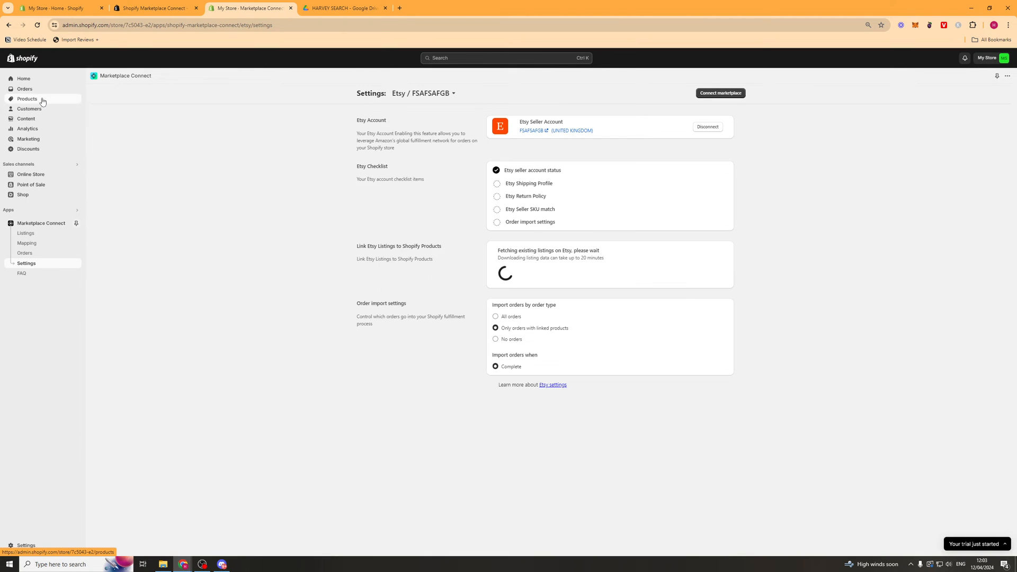
- Start a new product in Products with the title 'ABC'
{"action": "left_click", "coordinate": [27, 99]}
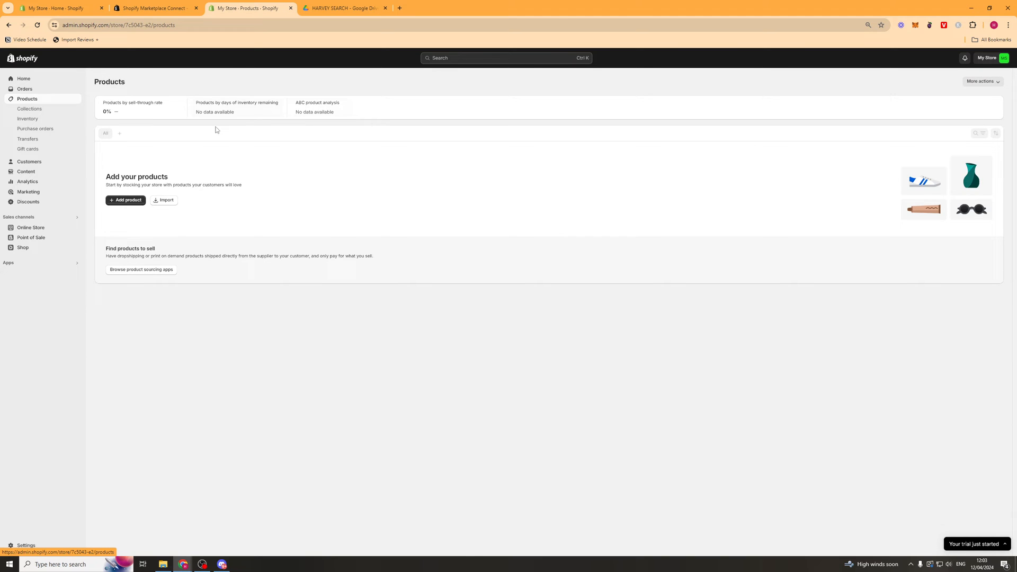
{"action": "left_click", "coordinate": [125, 199]}
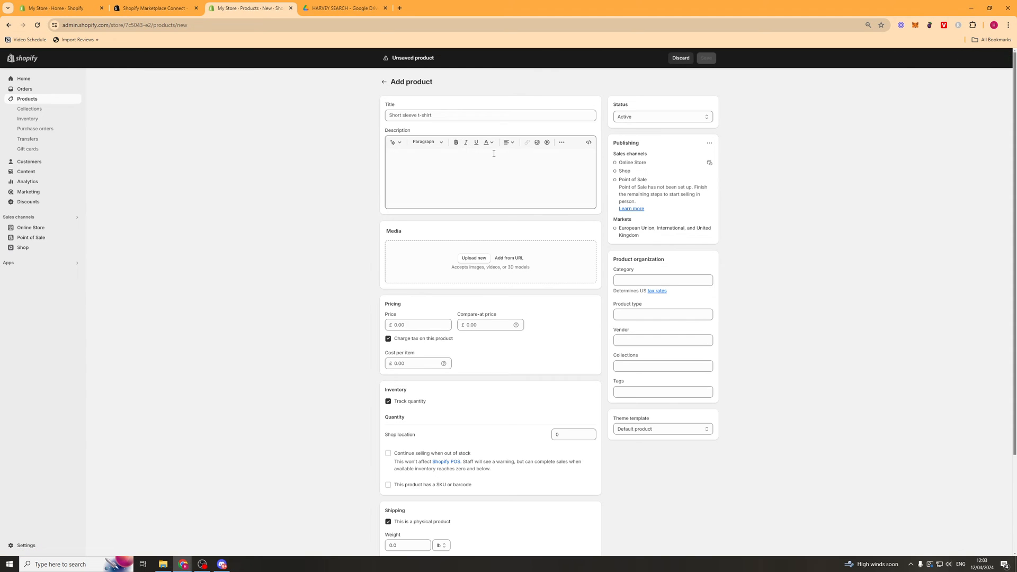
{"action": "type", "text": "ABC"}
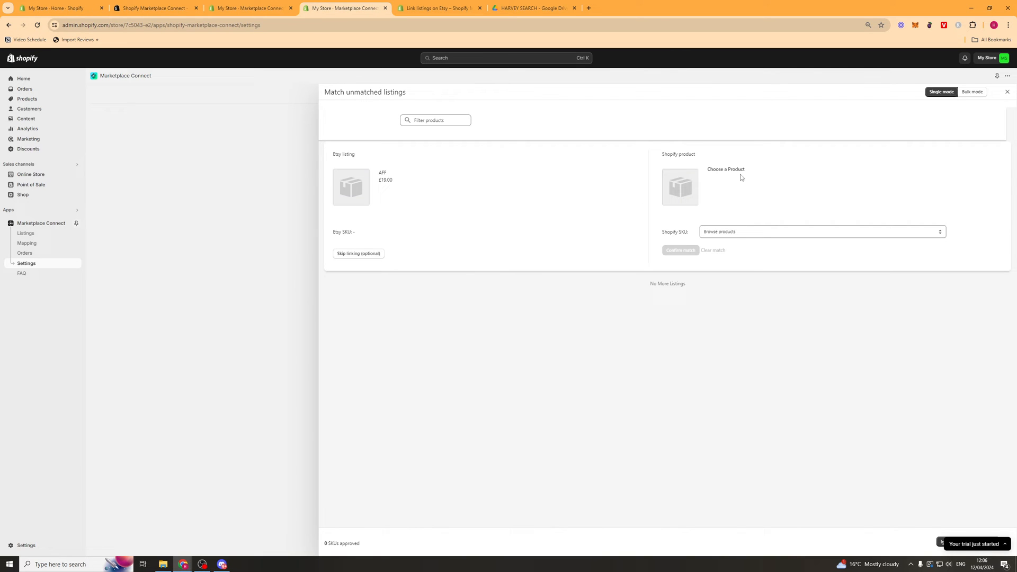
- Skip linking the £19 Etsy listing, leaving it under skipped SKUs
{"action": "left_click", "coordinate": [820, 231]}
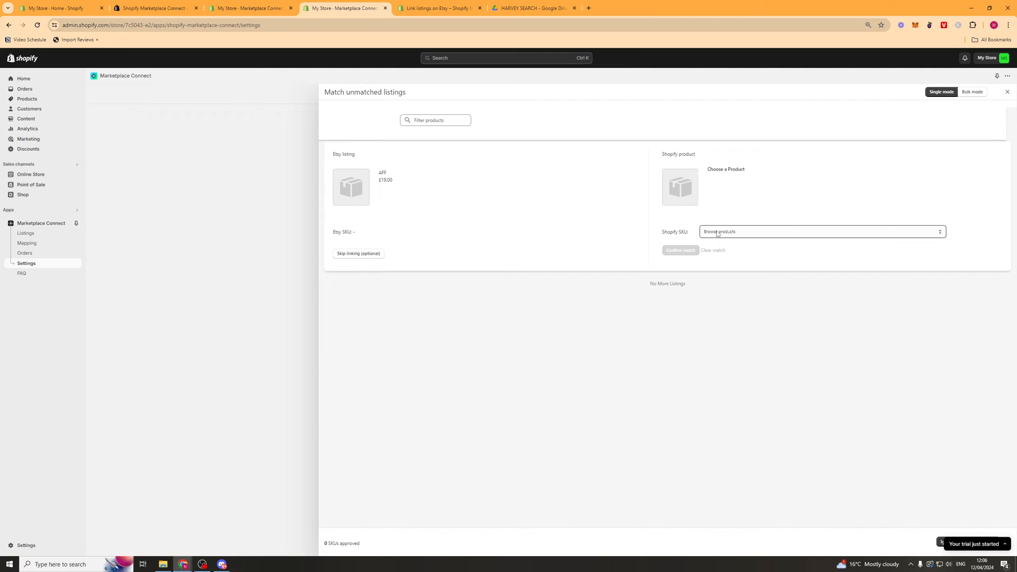
{"action": "left_click", "coordinate": [819, 231]}
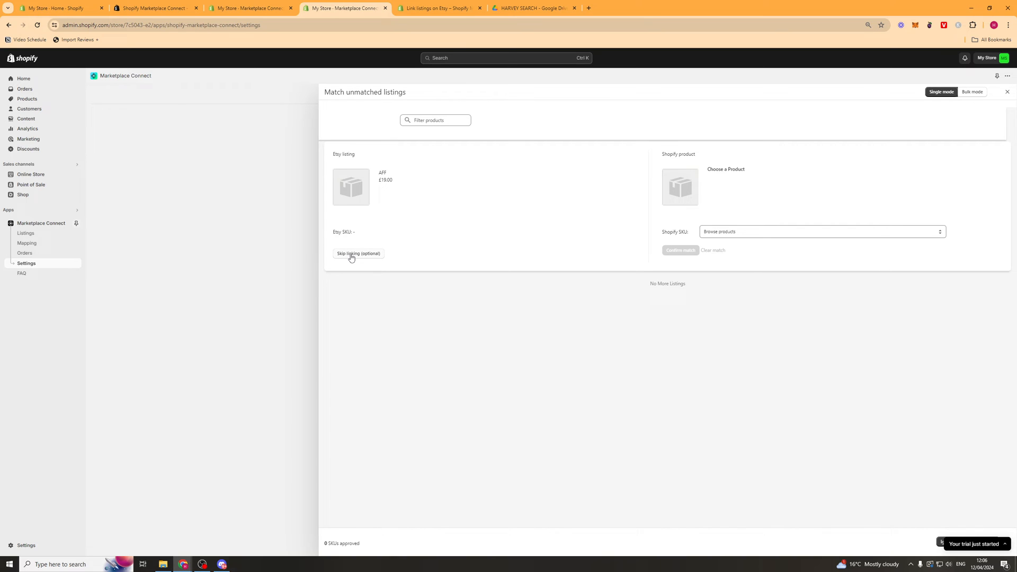
{"action": "left_click", "coordinate": [357, 253]}
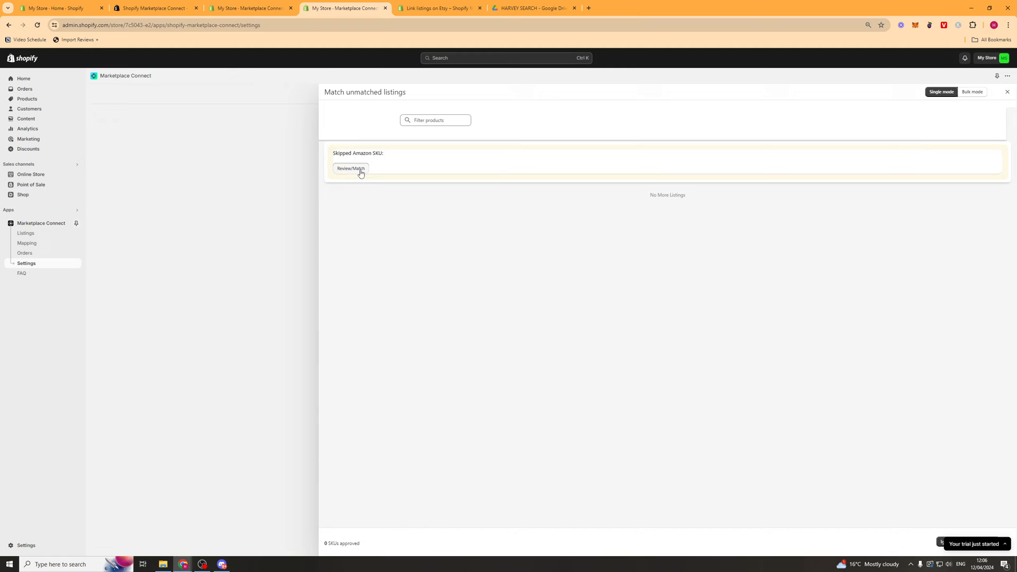
{"action": "mouse_move", "coordinate": [998, 238]}
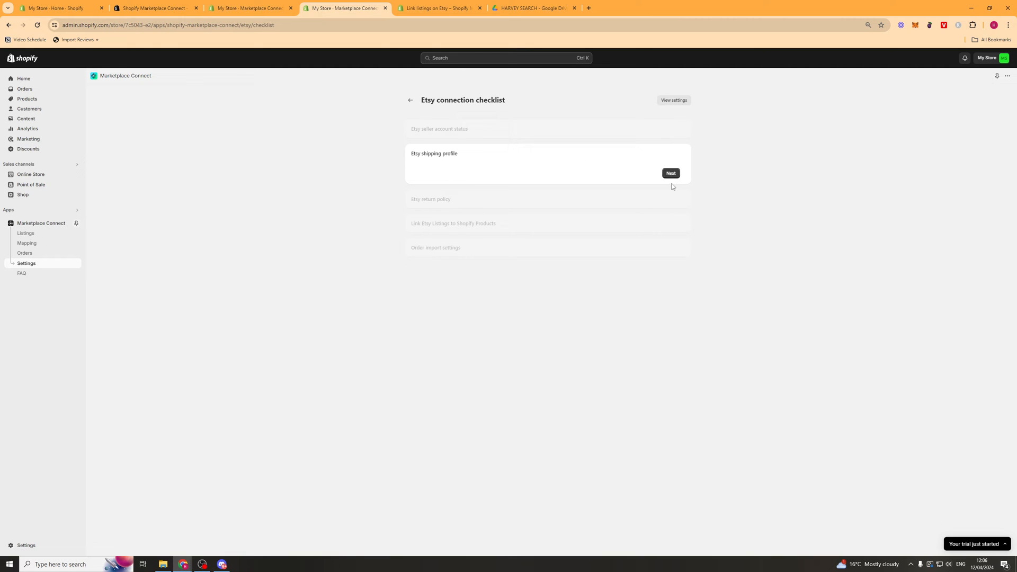
- Complete the shipping profile, return policy, link listings and order import steps to finish the checklist
{"action": "left_click", "coordinate": [671, 173]}
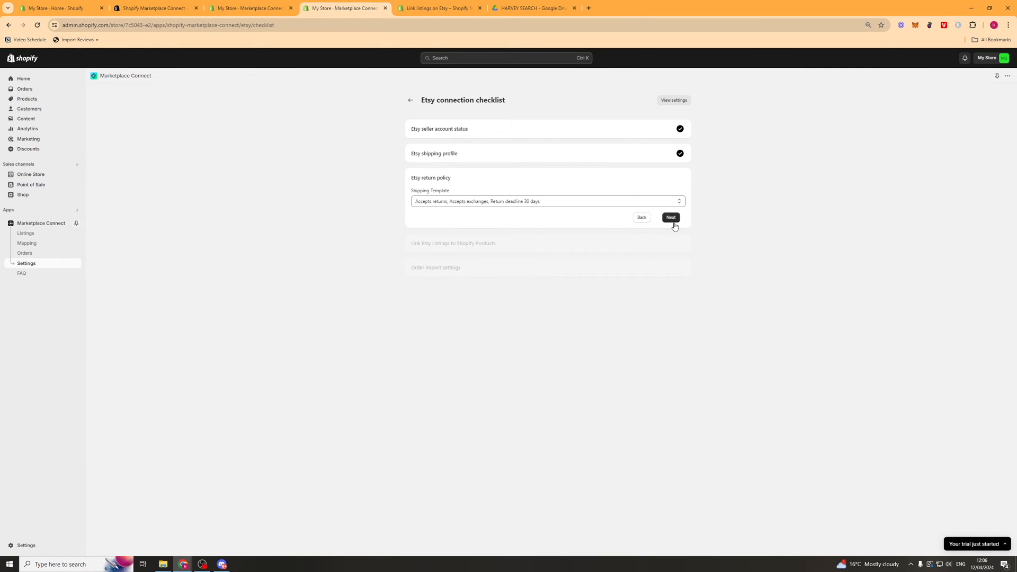
{"action": "left_click", "coordinate": [671, 217]}
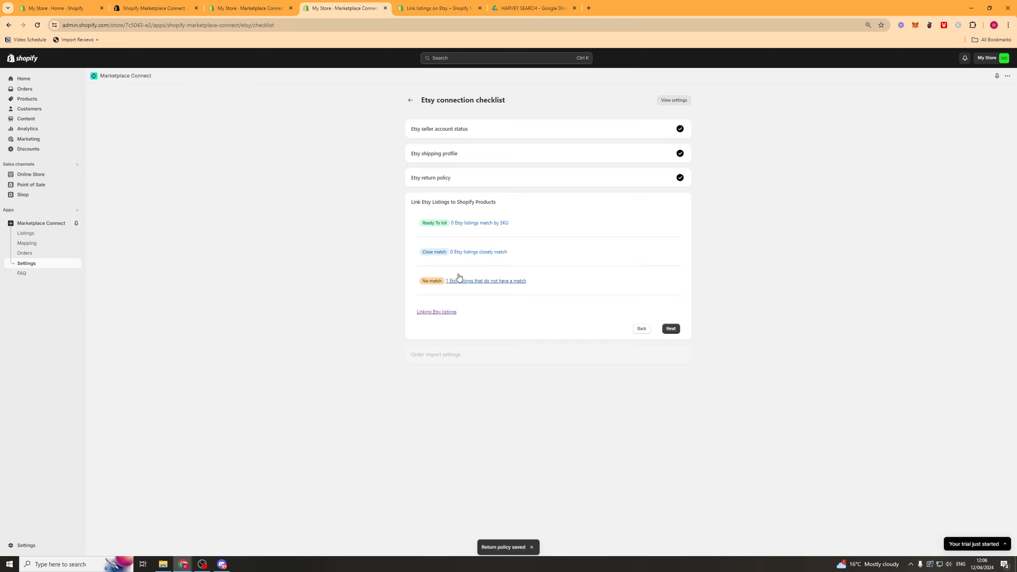
{"action": "left_click", "coordinate": [671, 329]}
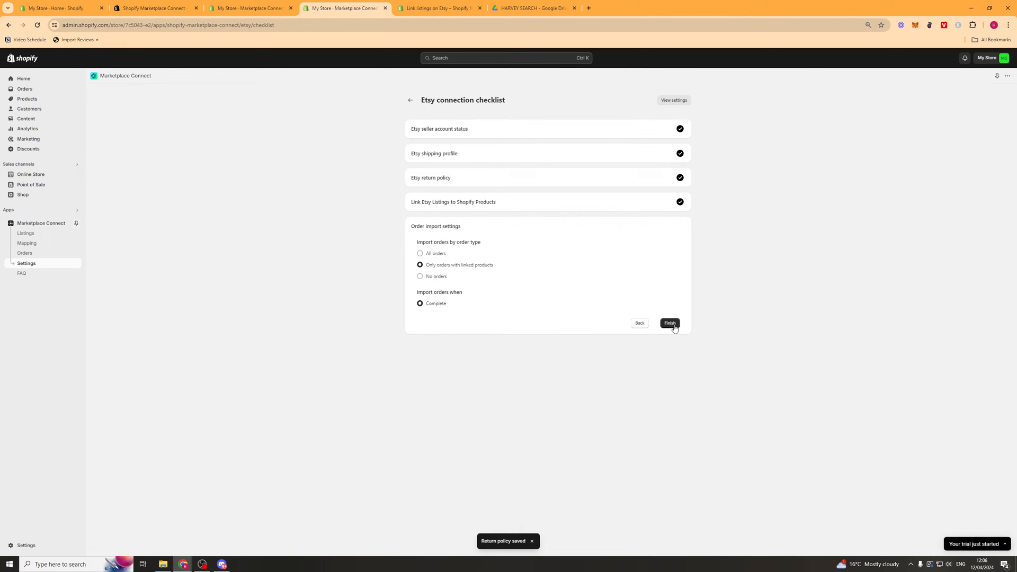
{"action": "left_click", "coordinate": [670, 323]}
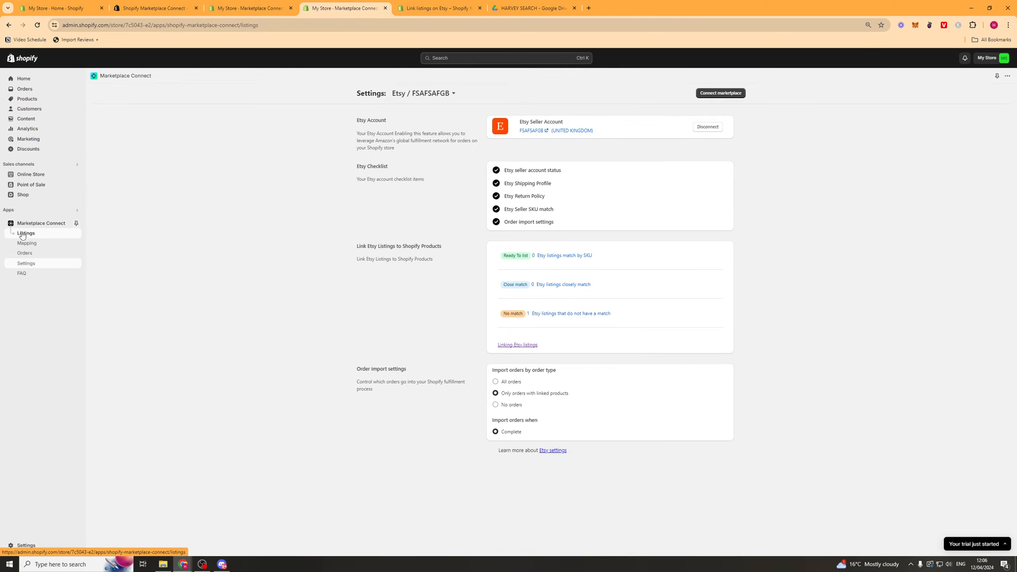
- Go to the Marketplace Connect Etsy listings page, which reports no products found
{"action": "left_click", "coordinate": [26, 233]}
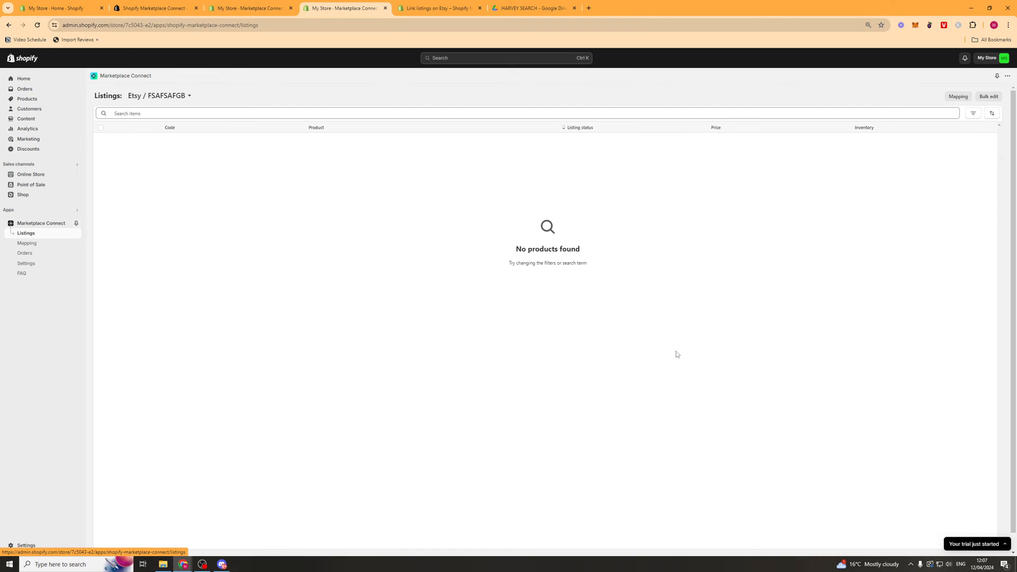
{"action": "mouse_move", "coordinate": [832, 172]}
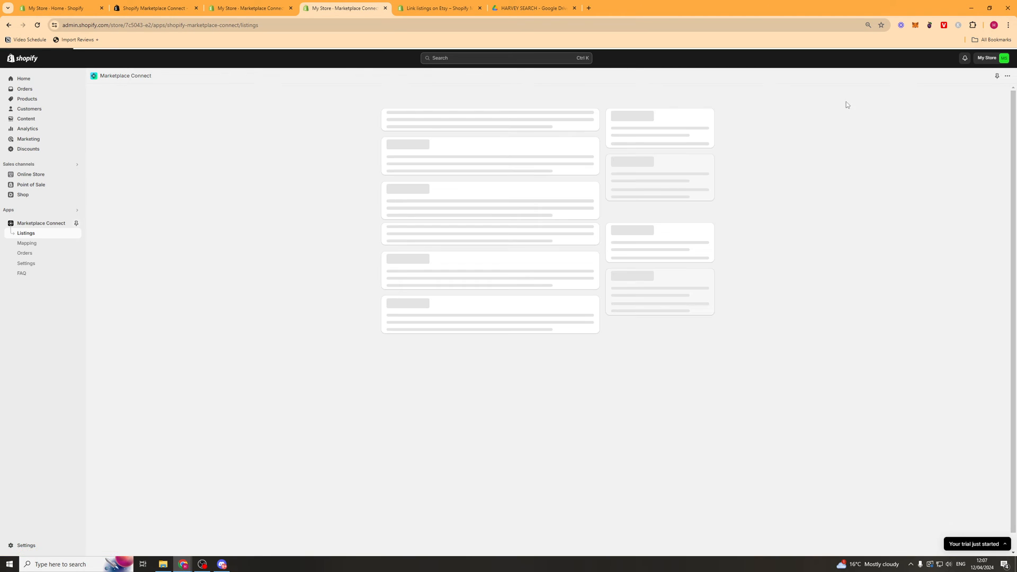
- Map SKU Code to SKU and inventory location to Shop location (GB), leave Description unchanged, and save
{"action": "left_click", "coordinate": [27, 243]}
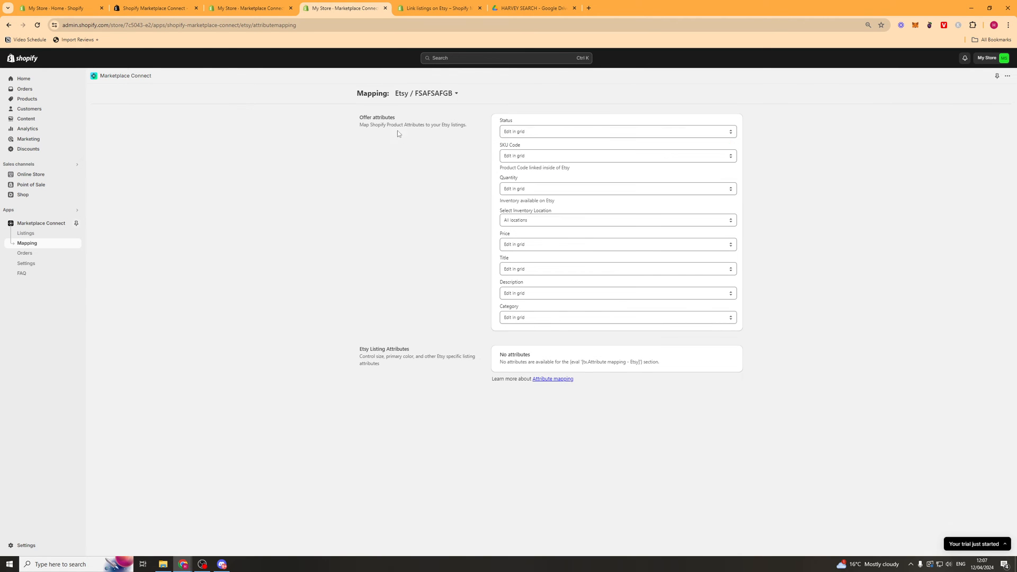
{"action": "mouse_move", "coordinate": [457, 138]}
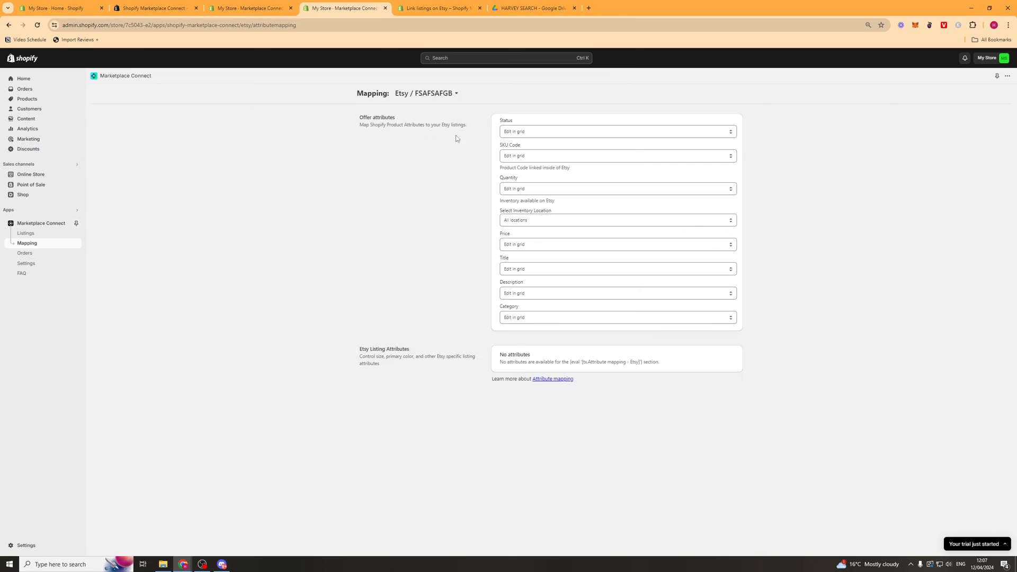
{"action": "mouse_move", "coordinate": [475, 198]}
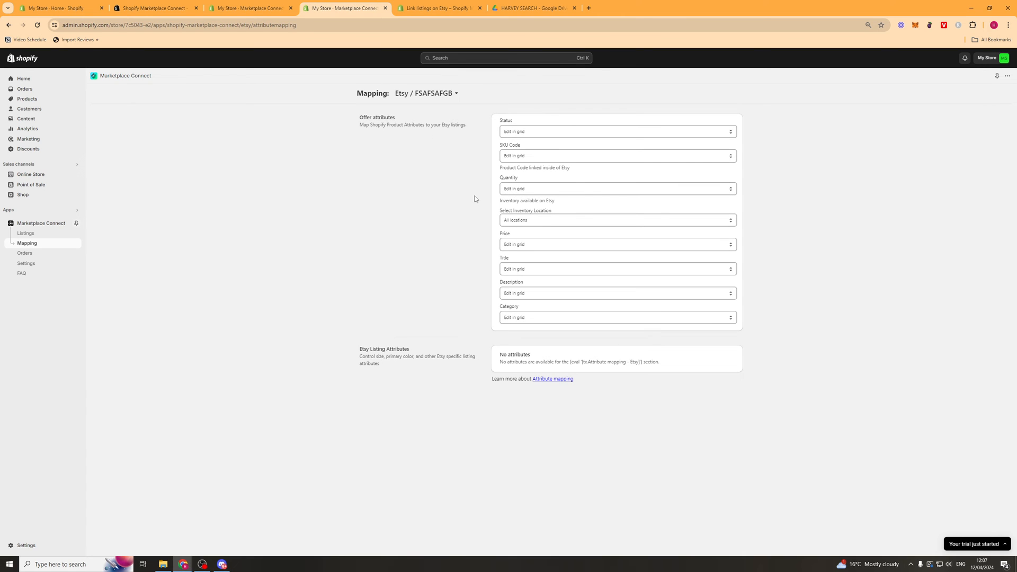
{"action": "left_click", "coordinate": [616, 131]}
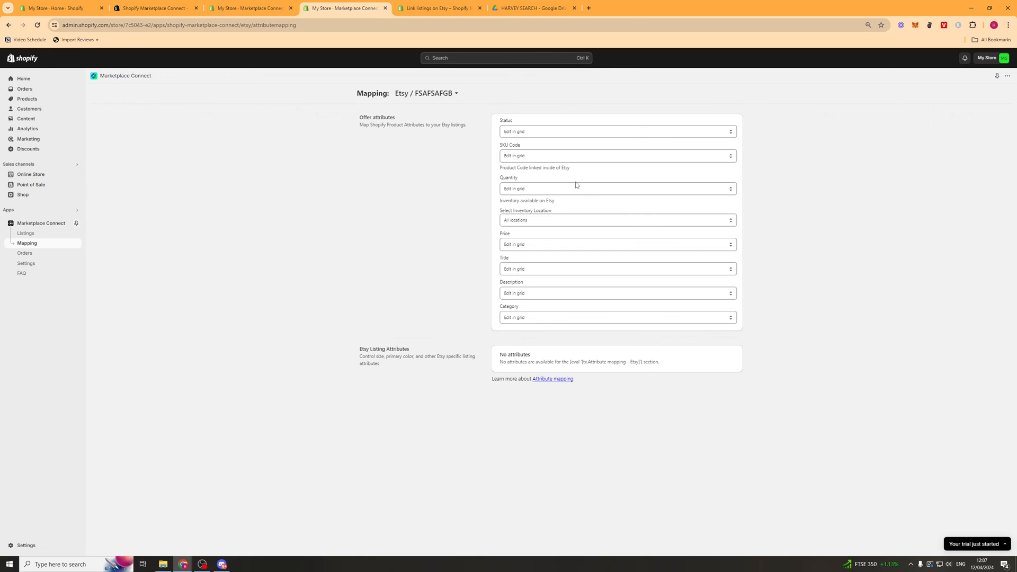
{"action": "left_click", "coordinate": [616, 156]}
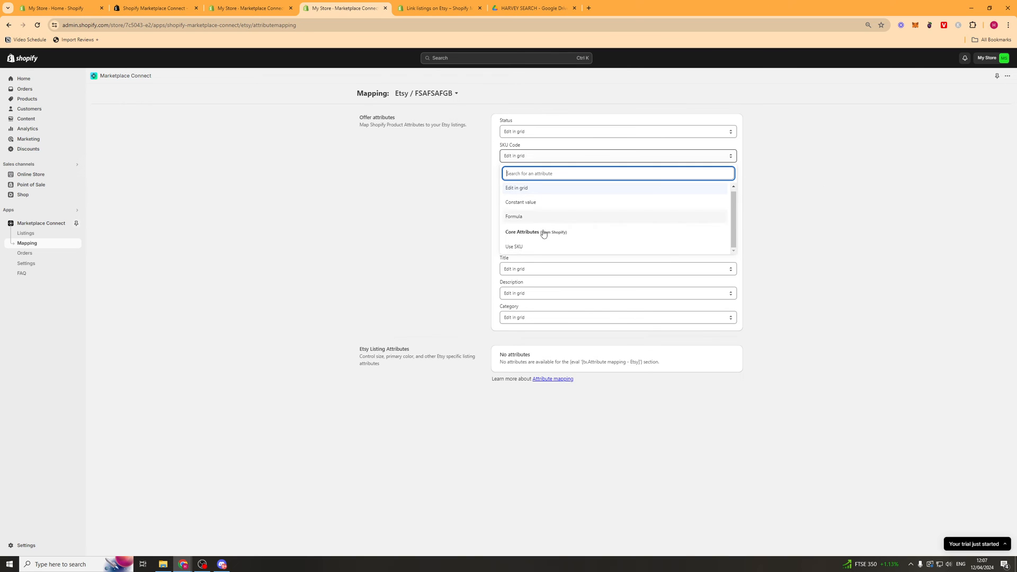
{"action": "left_click", "coordinate": [514, 247]}
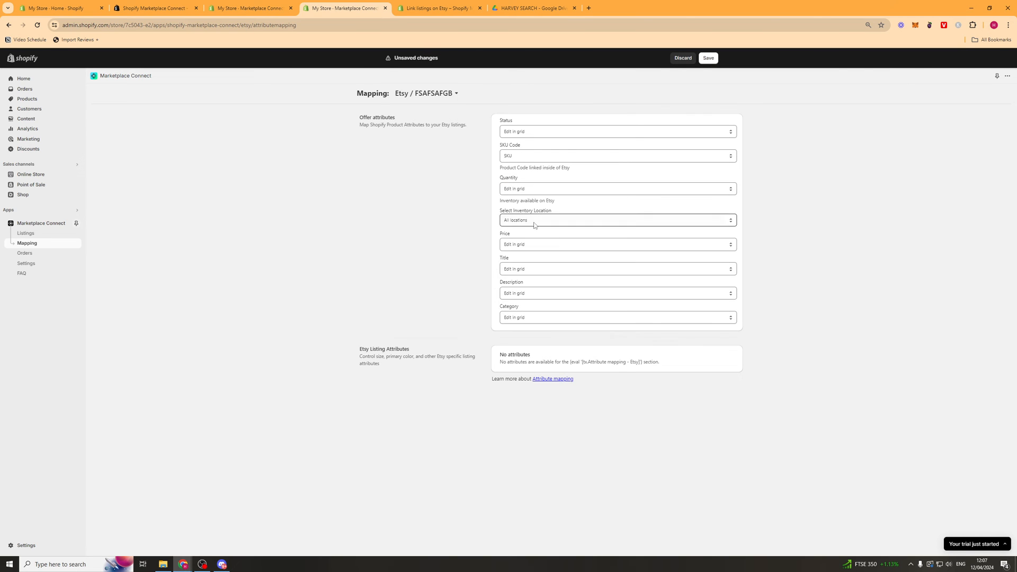
{"action": "left_click", "coordinate": [616, 188]}
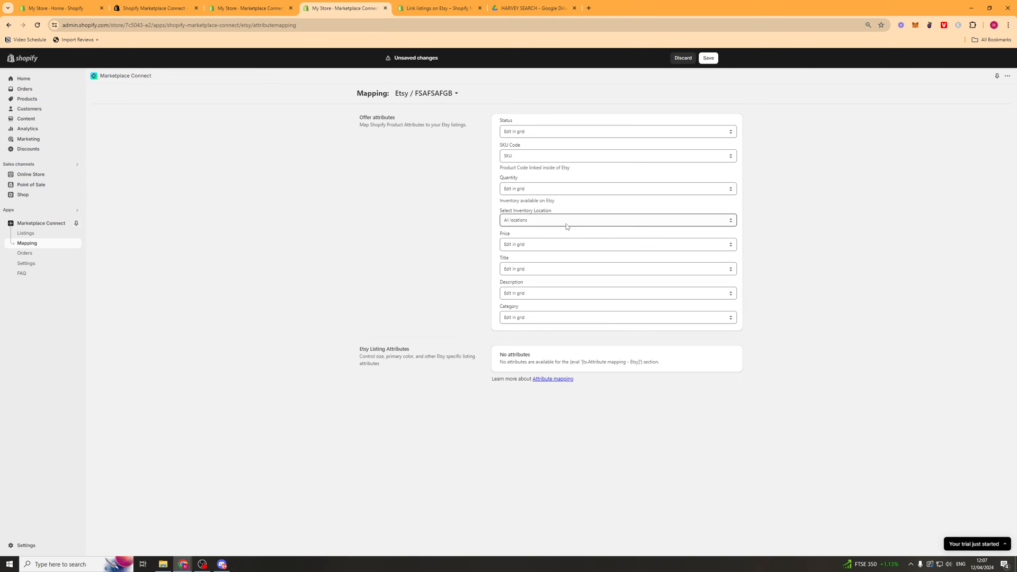
{"action": "left_click", "coordinate": [617, 244]}
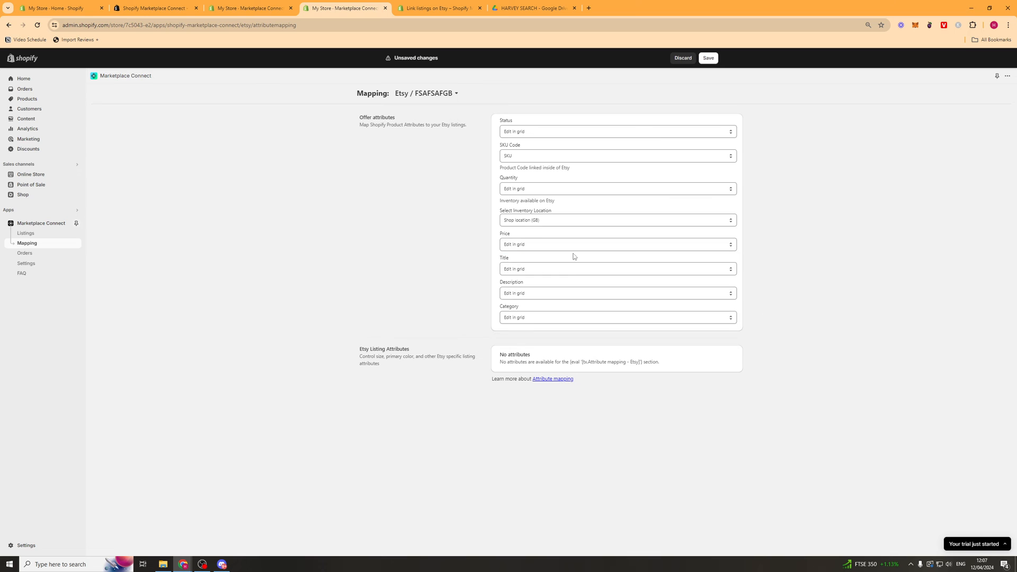
{"action": "left_click", "coordinate": [617, 269]}
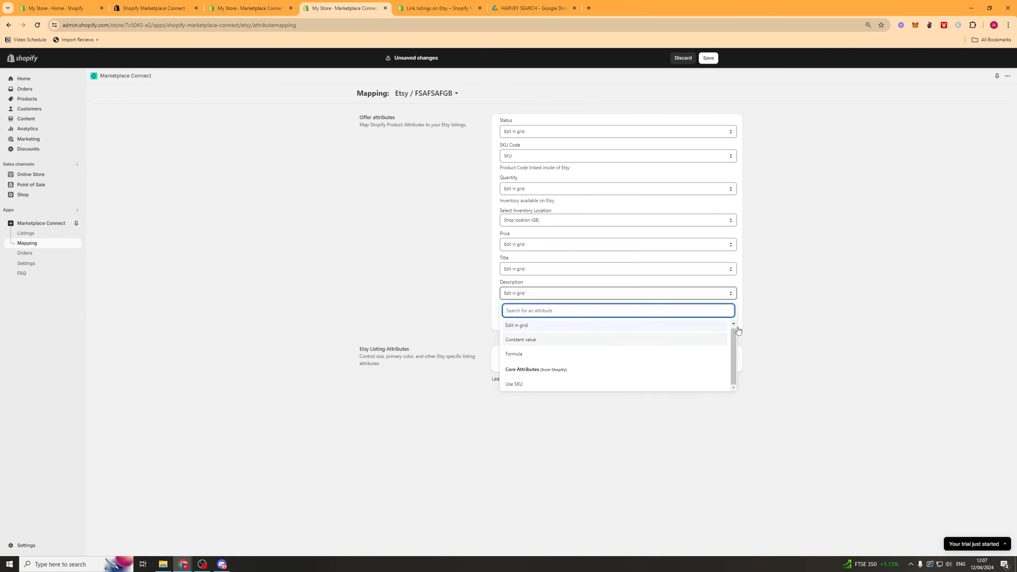
{"action": "left_click", "coordinate": [518, 325]}
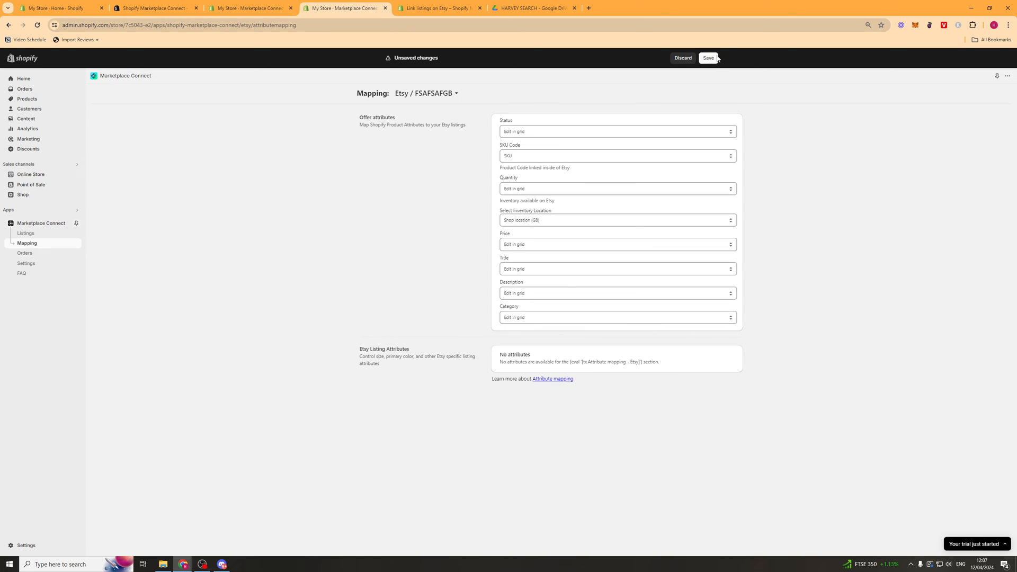
{"action": "left_click", "coordinate": [708, 58]}
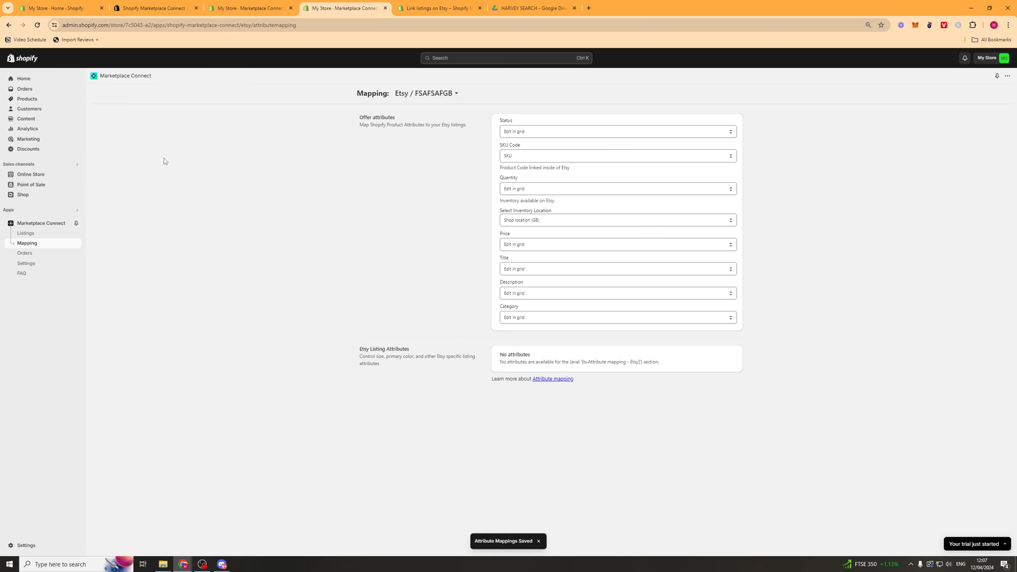
- Go to Marketplace Connect's Orders page, which reports no imported orders found
{"action": "left_click", "coordinate": [25, 254]}
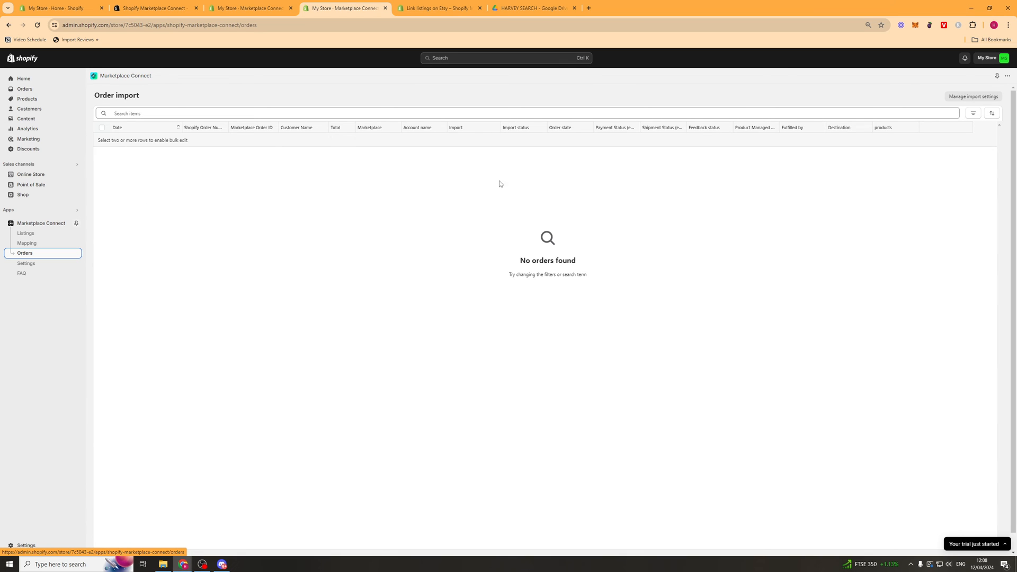
{"action": "mouse_move", "coordinate": [847, 332]}
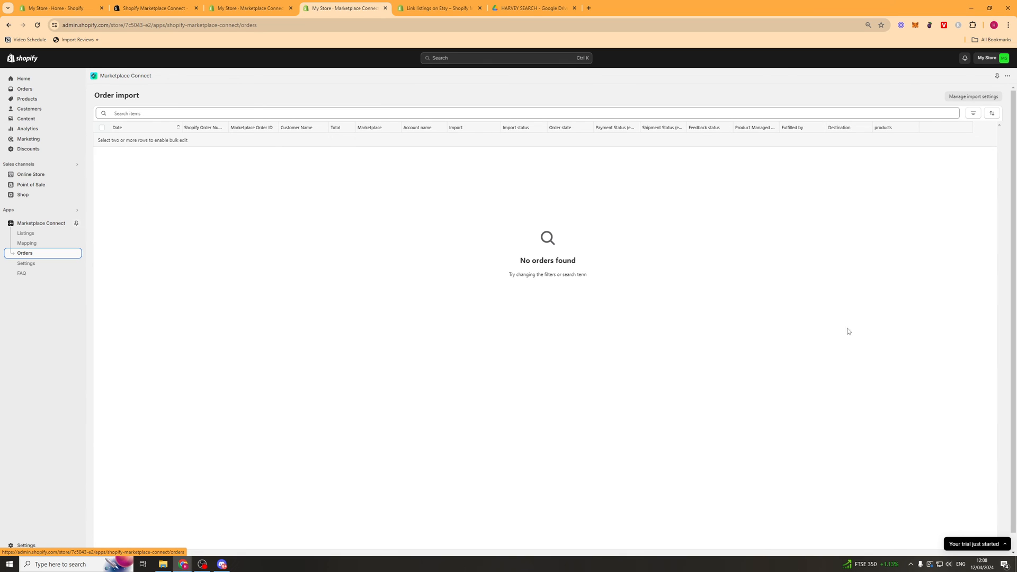
{"action": "mouse_move", "coordinate": [171, 134]}
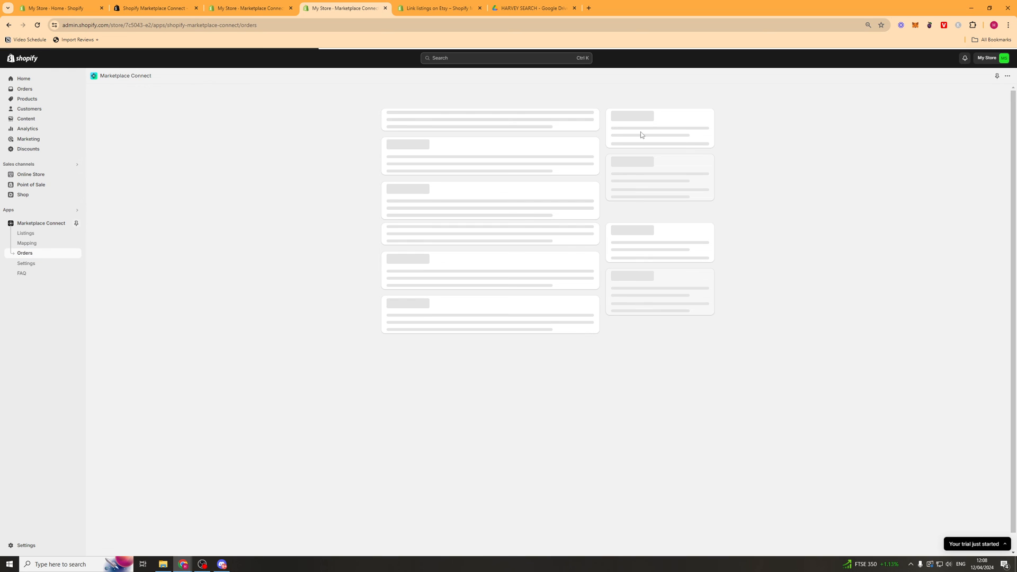
- Advance through the seller account, shipping profile and listing-linking checklist steps, then view settings
{"action": "left_click", "coordinate": [26, 263]}
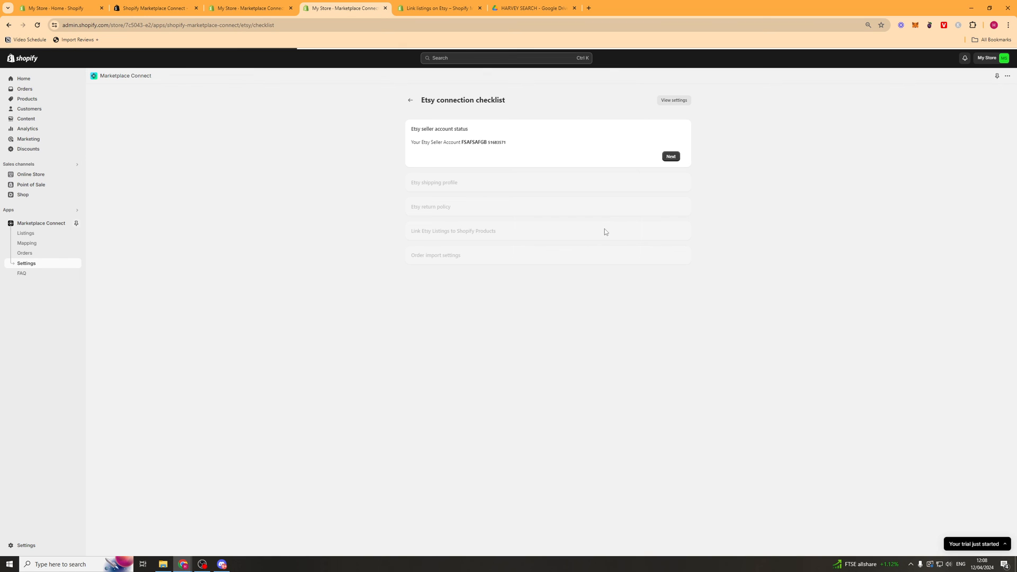
{"action": "left_click", "coordinate": [670, 156]}
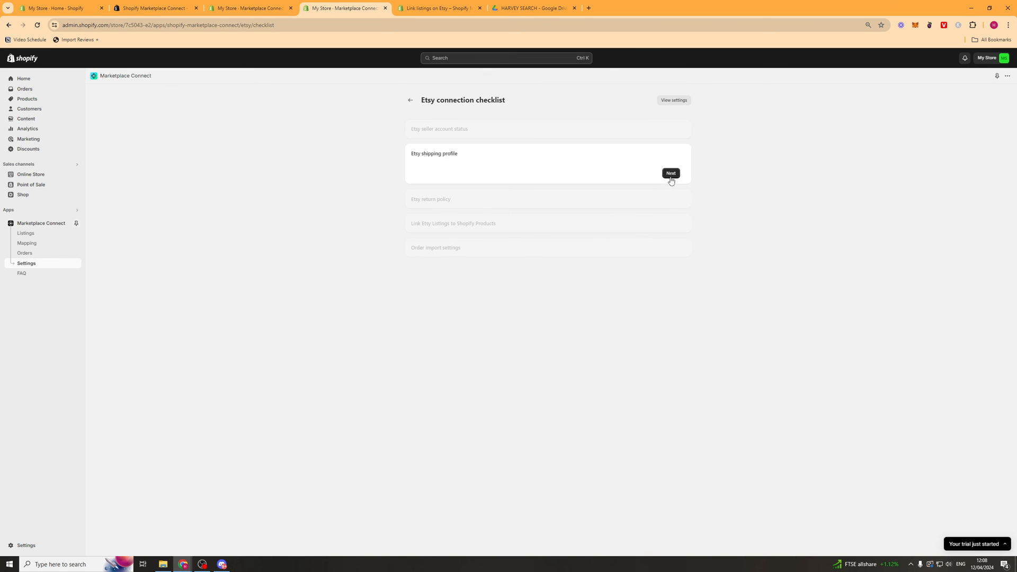
{"action": "left_click", "coordinate": [670, 173]}
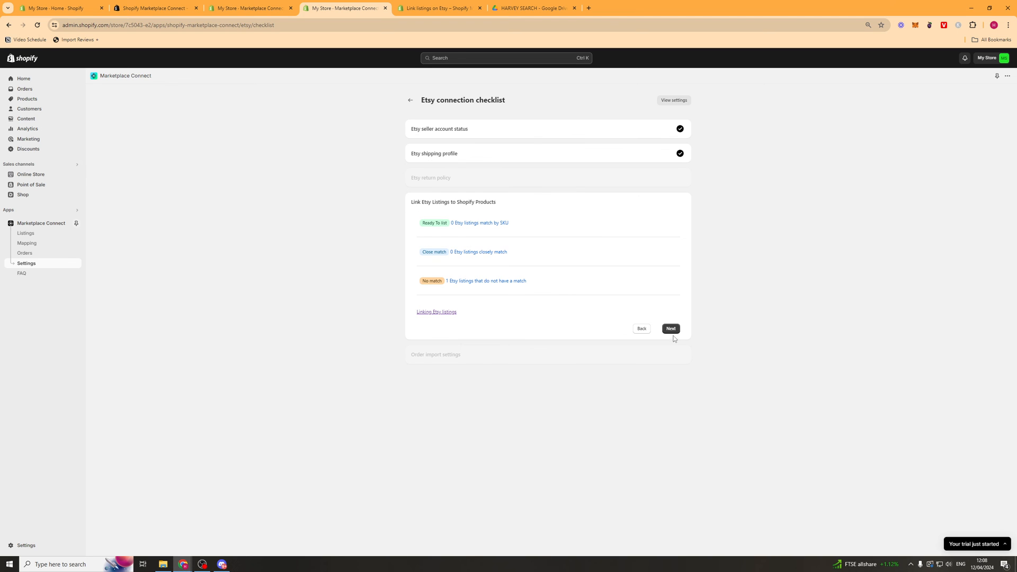
{"action": "left_click", "coordinate": [670, 328]}
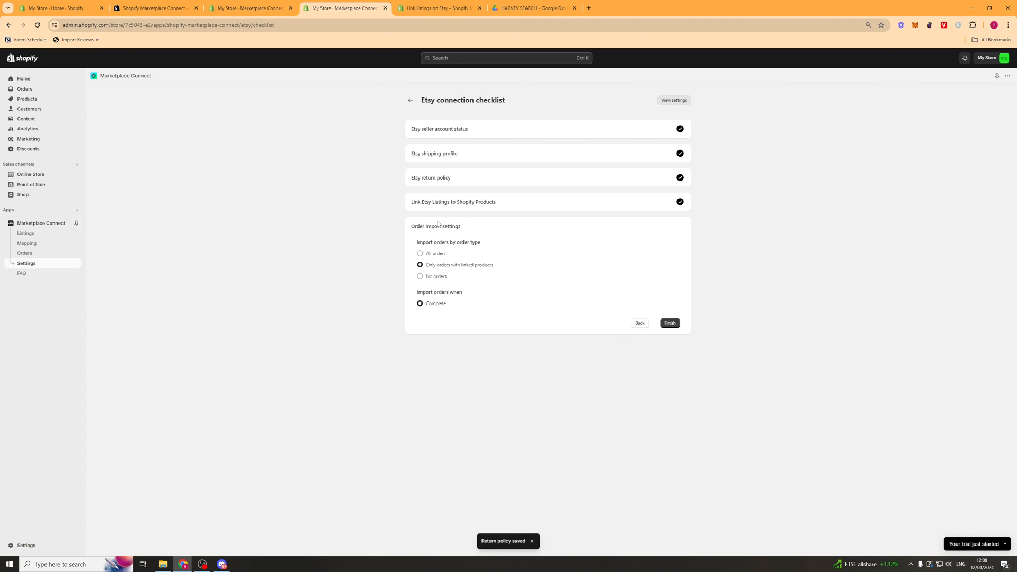
{"action": "mouse_move", "coordinate": [673, 107]}
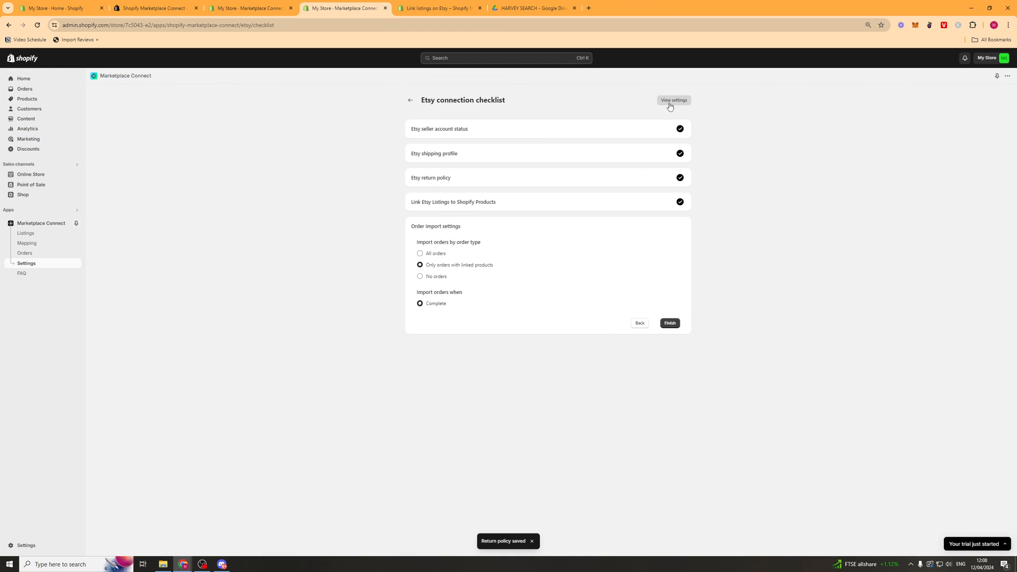
{"action": "left_click", "coordinate": [673, 101]}
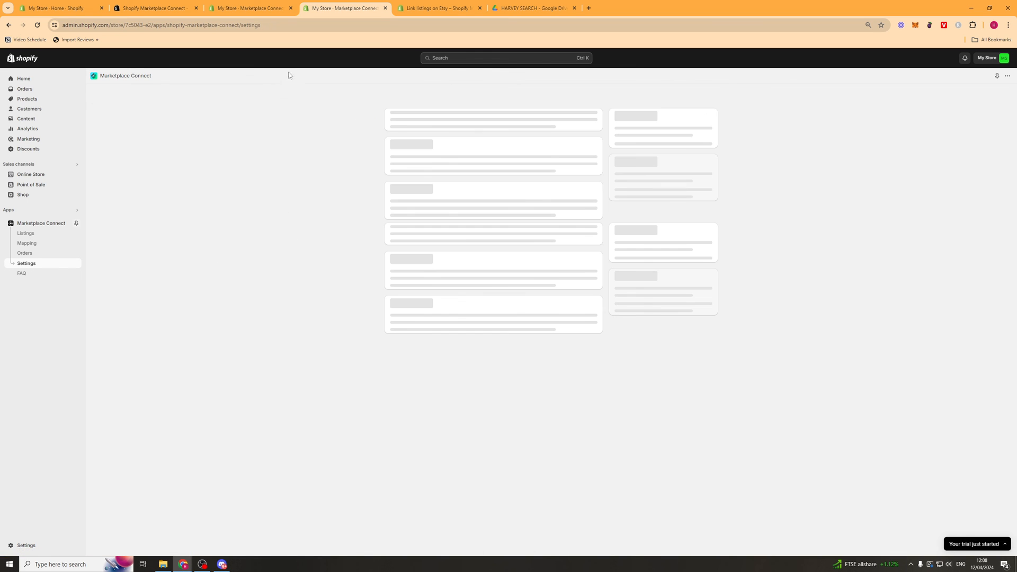
{"action": "mouse_move", "coordinate": [275, 176]}
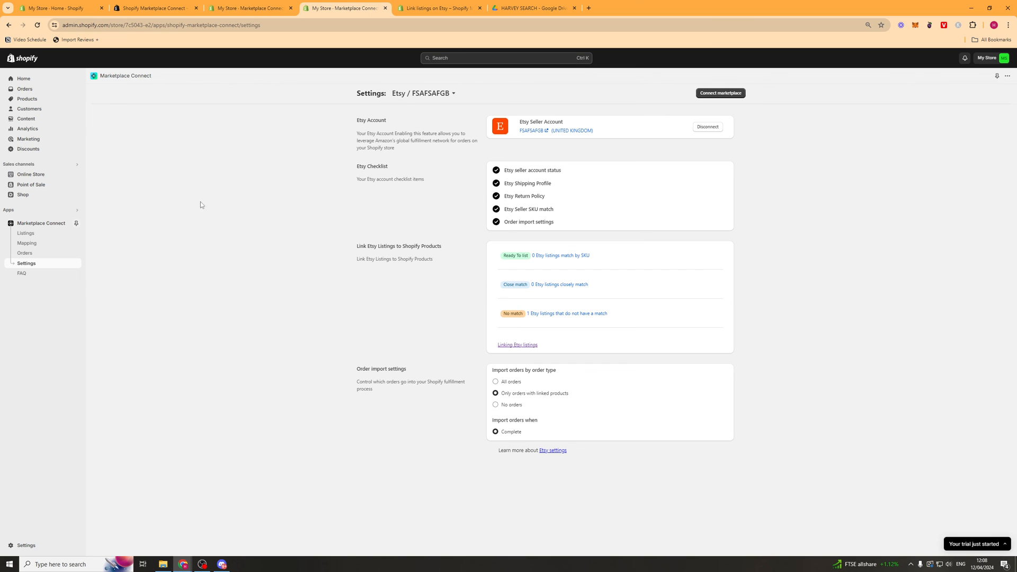
- Leave the loaded Etsy settings page for Marketplace Connect's FAQ section
{"action": "left_click", "coordinate": [21, 273]}
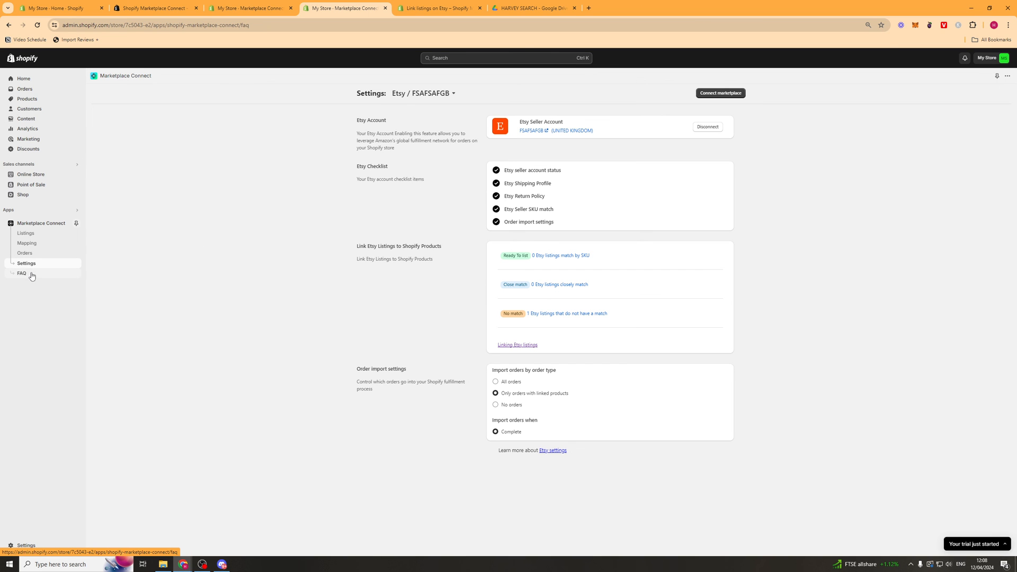
- Review the FAQ questions on getting started, listings and inventory, and orders
{"action": "left_click", "coordinate": [21, 274]}
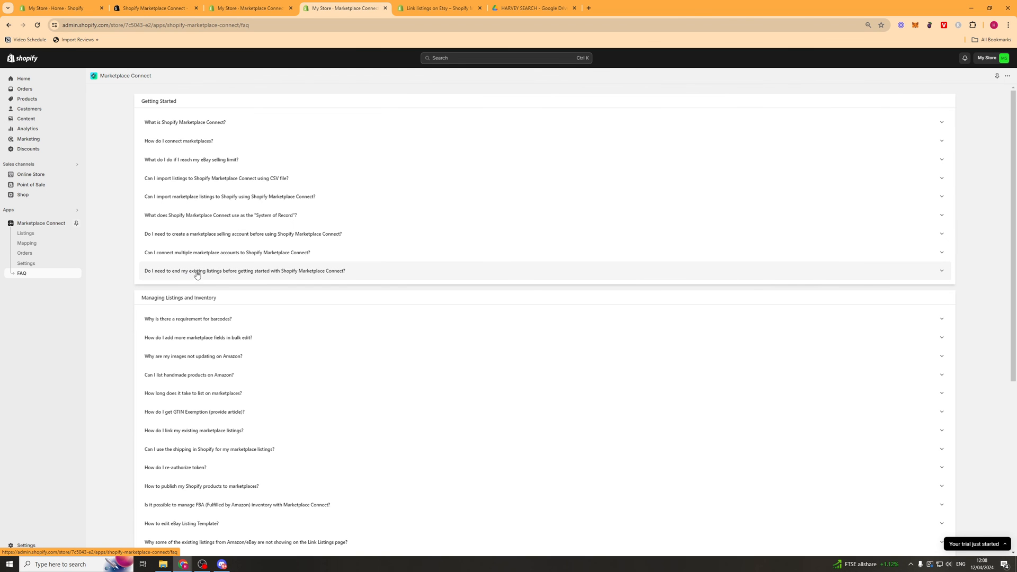
{"action": "scroll", "scroll_direction": "down", "scroll_amount": 3}
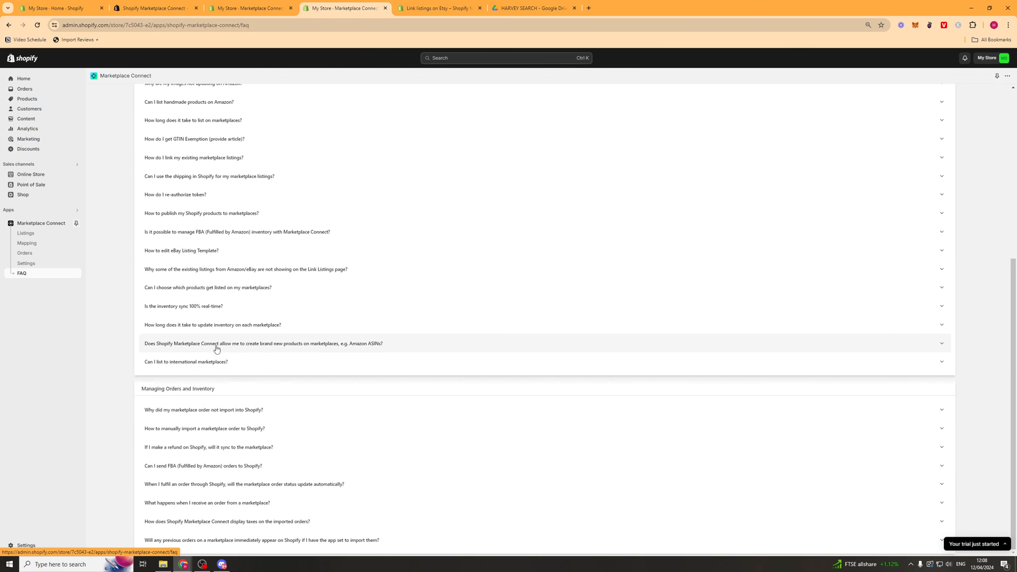